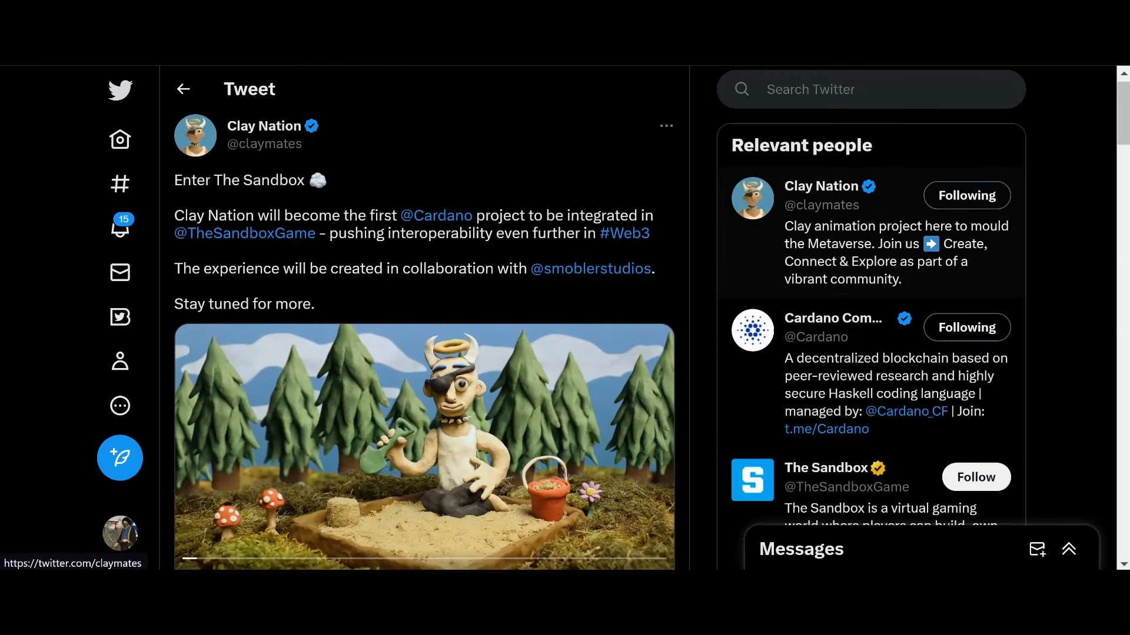
Play the Clay Nation Sandbox announcement video through to its Sandbox × Clay Nation end card
scroll("down", 3)
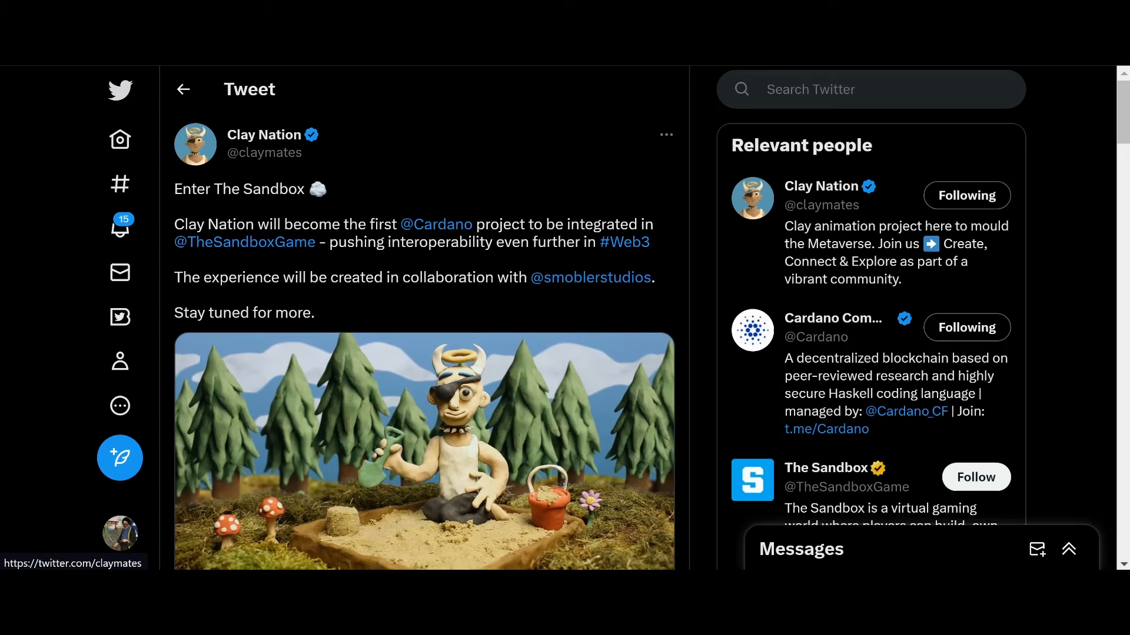
left_click(424, 450)
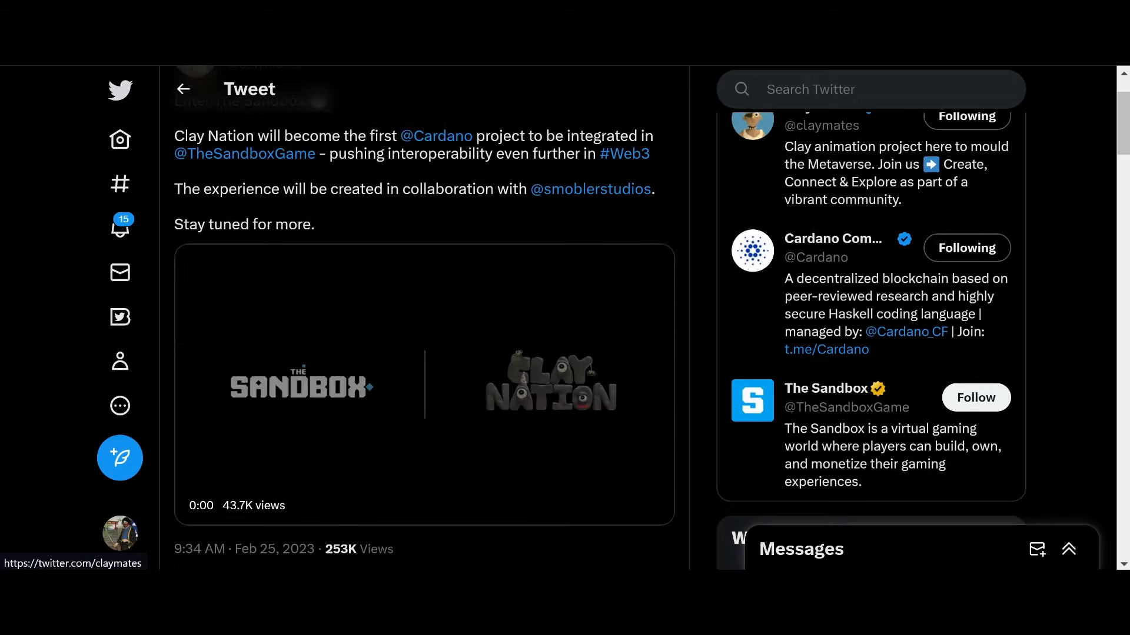
Replay the Clay Nation video to its 0:23 end, revealing 1,254 retweets and 2,989 likes
left_click(424, 384)
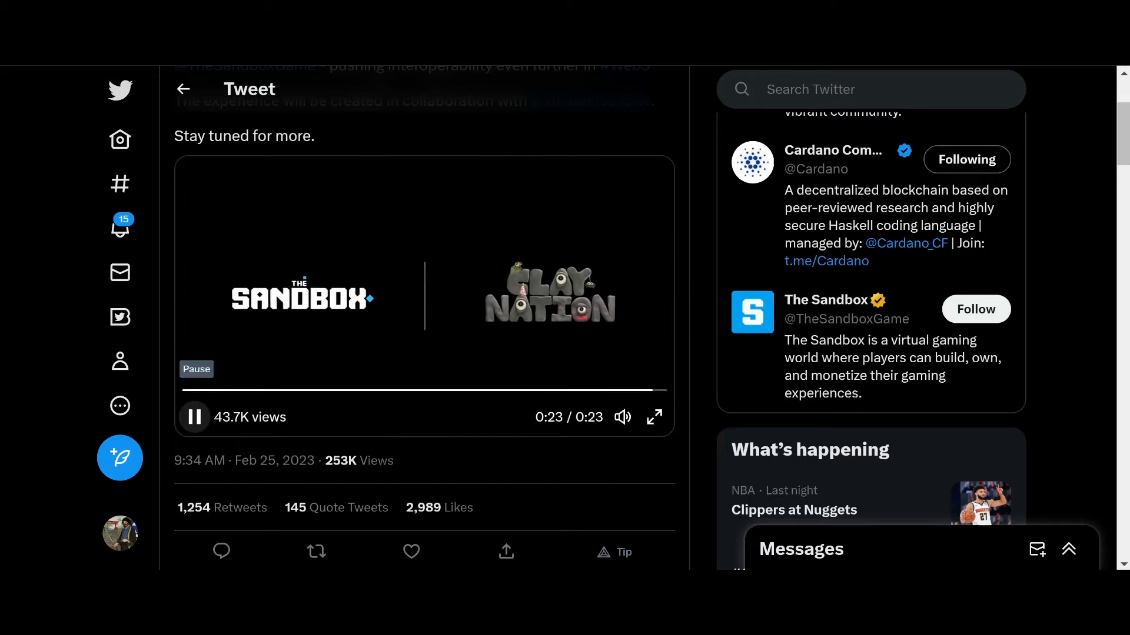
Browse the Clay Nation profile page, then return to the Cardano Spot news thread
left_click(193, 417)
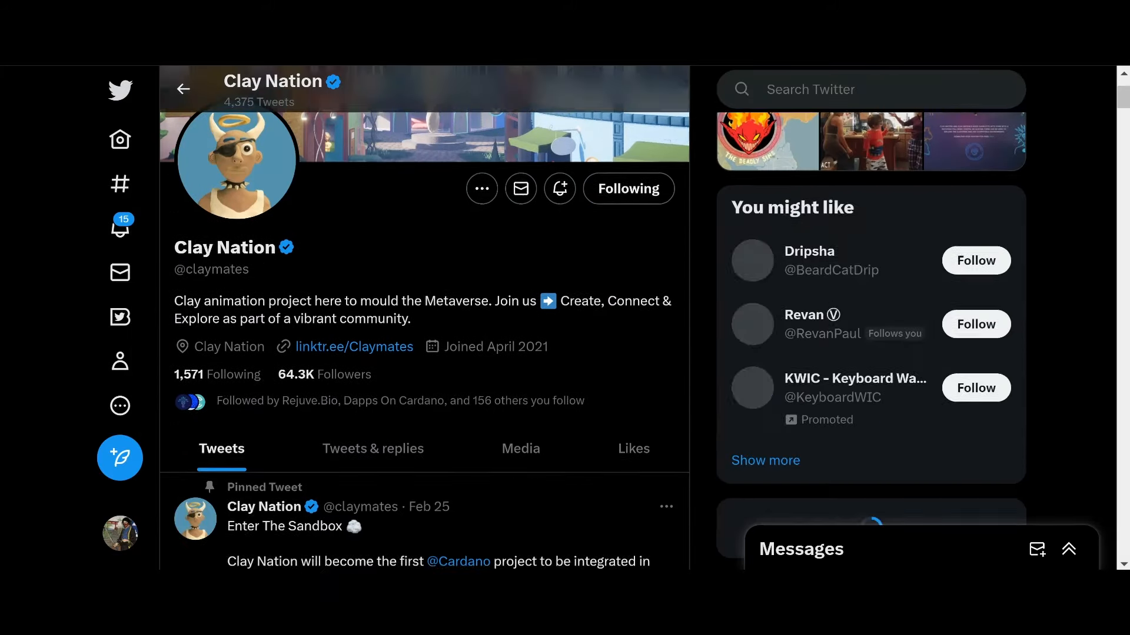
scroll("down", 3)
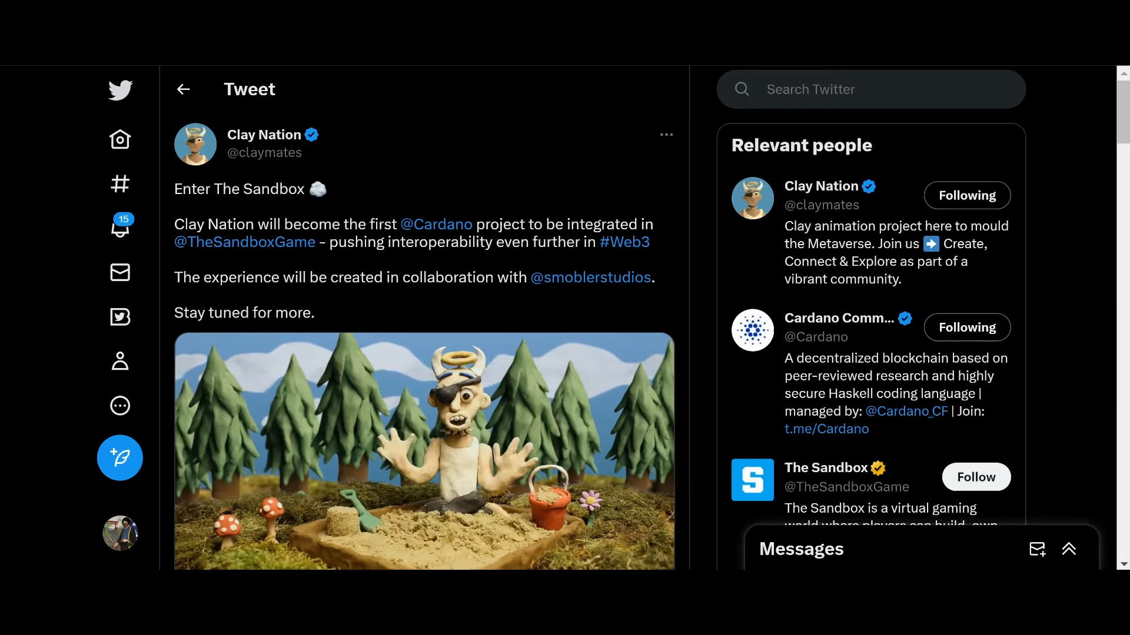
left_click(425, 450)
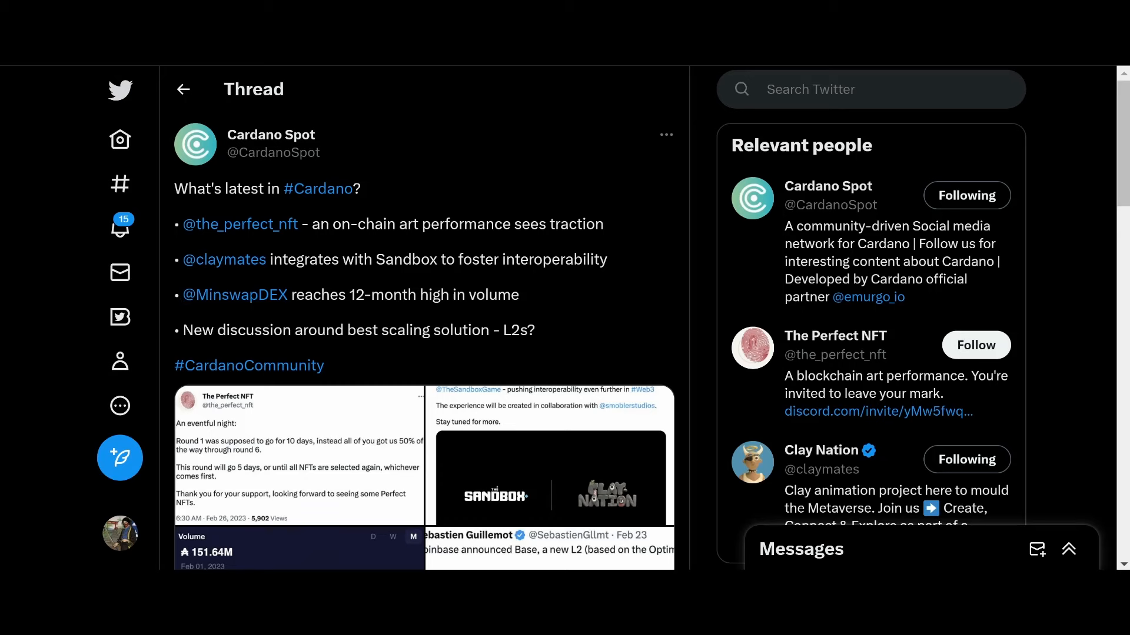
scroll("down", 3)
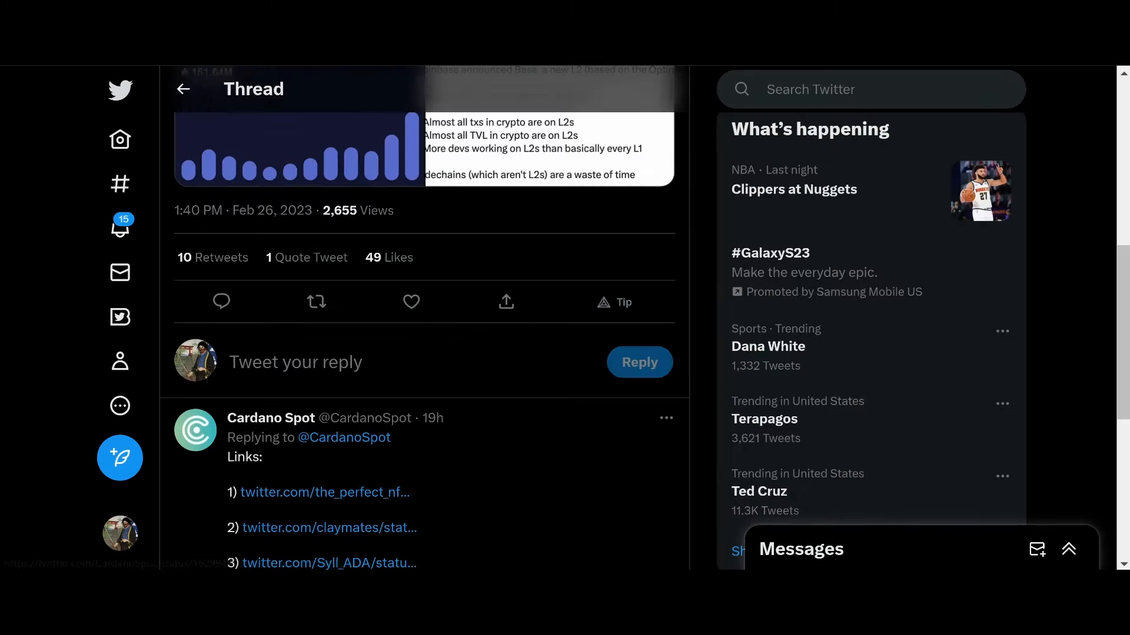
scroll("down", 3)
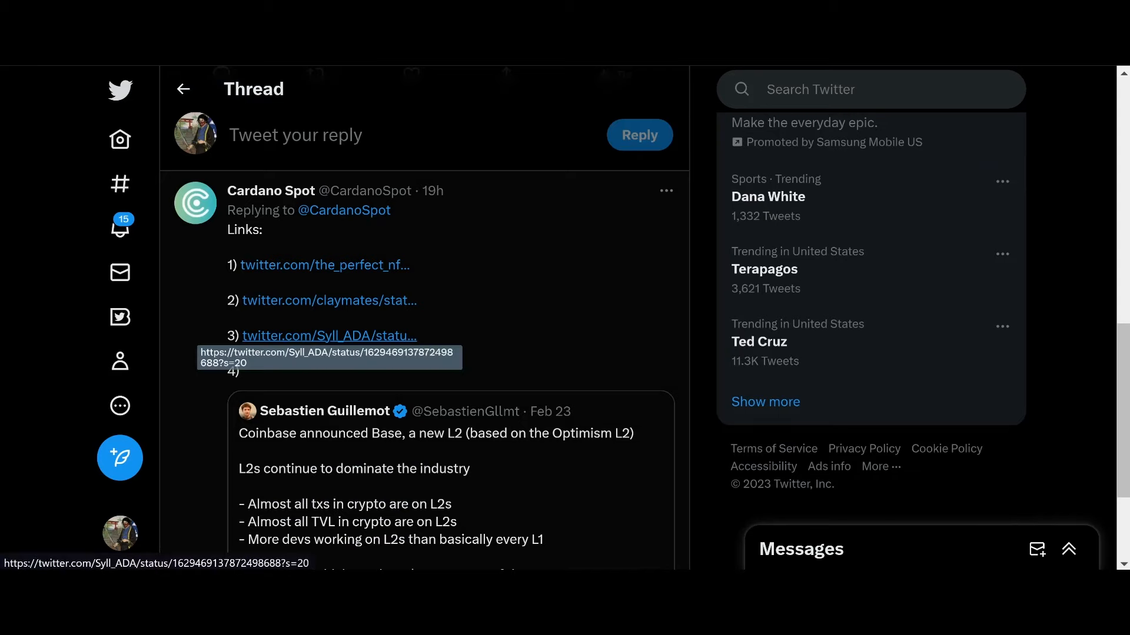
left_click(328, 336)
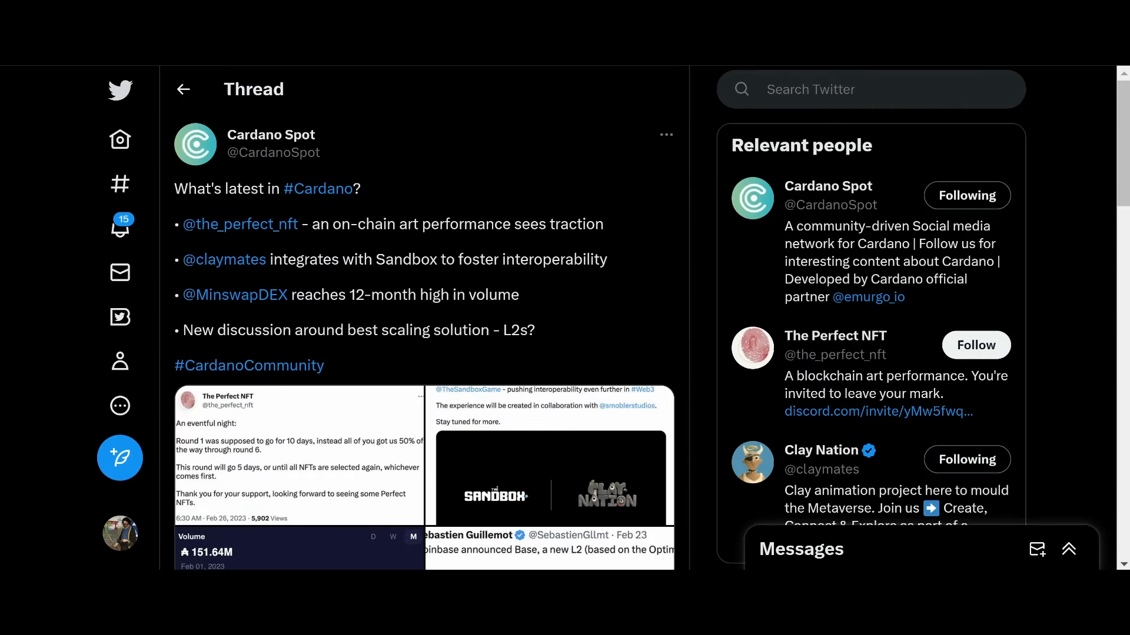
left_click(234, 295)
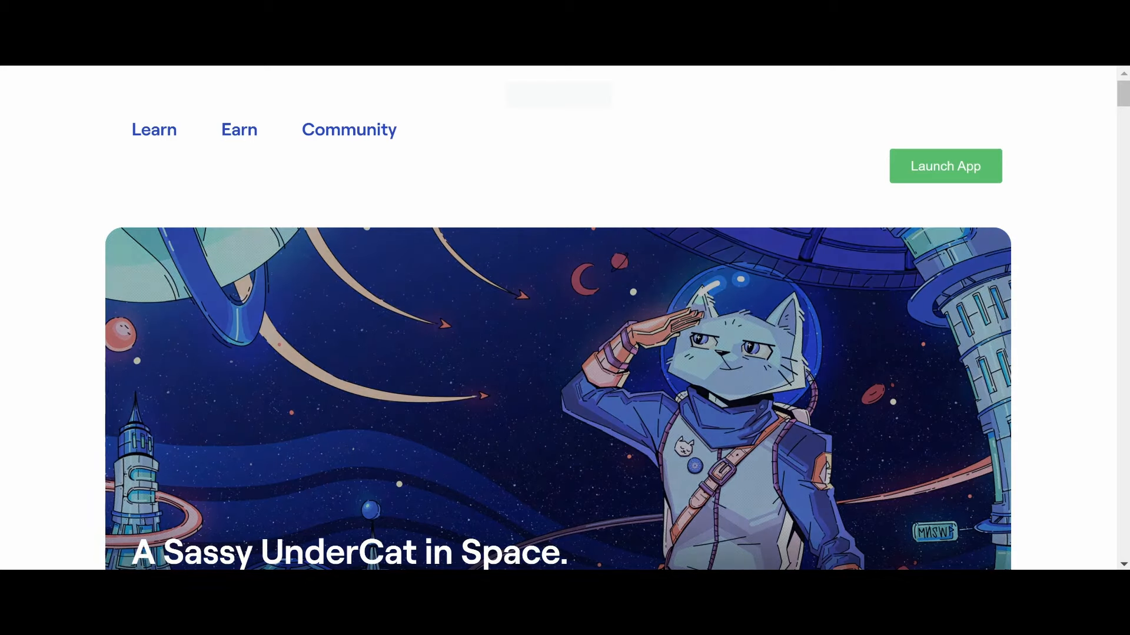
Dismiss Minswap's What's new popup and bring up the Farm page listing ADA-MIN, ADA-AGIX and ADA-WMT pools
scroll("down", 3)
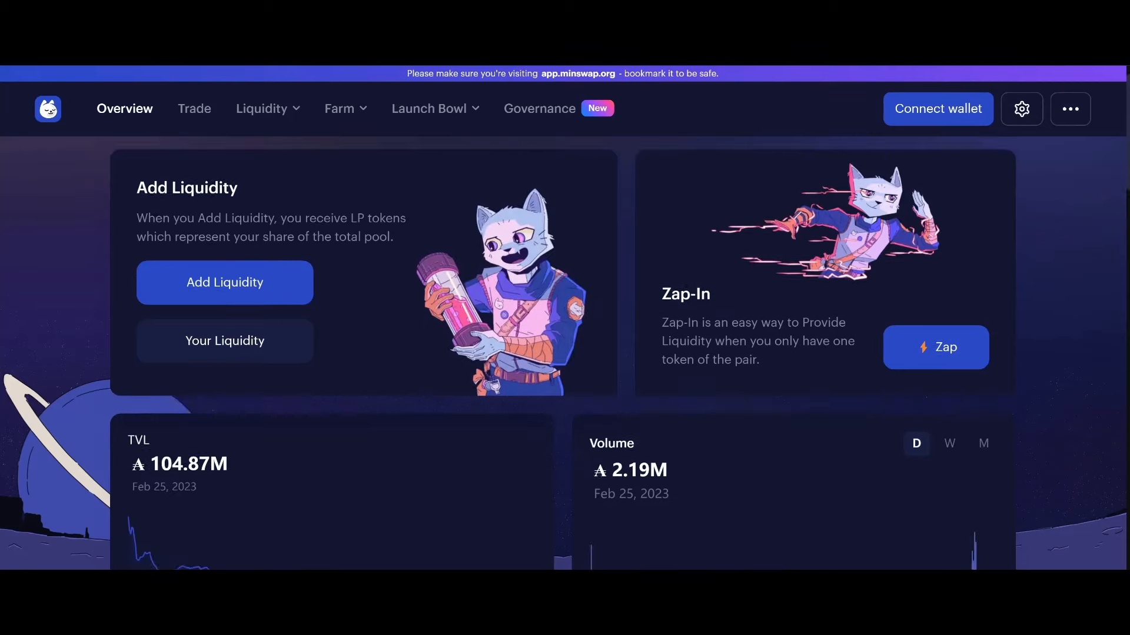
scroll("down", 3)
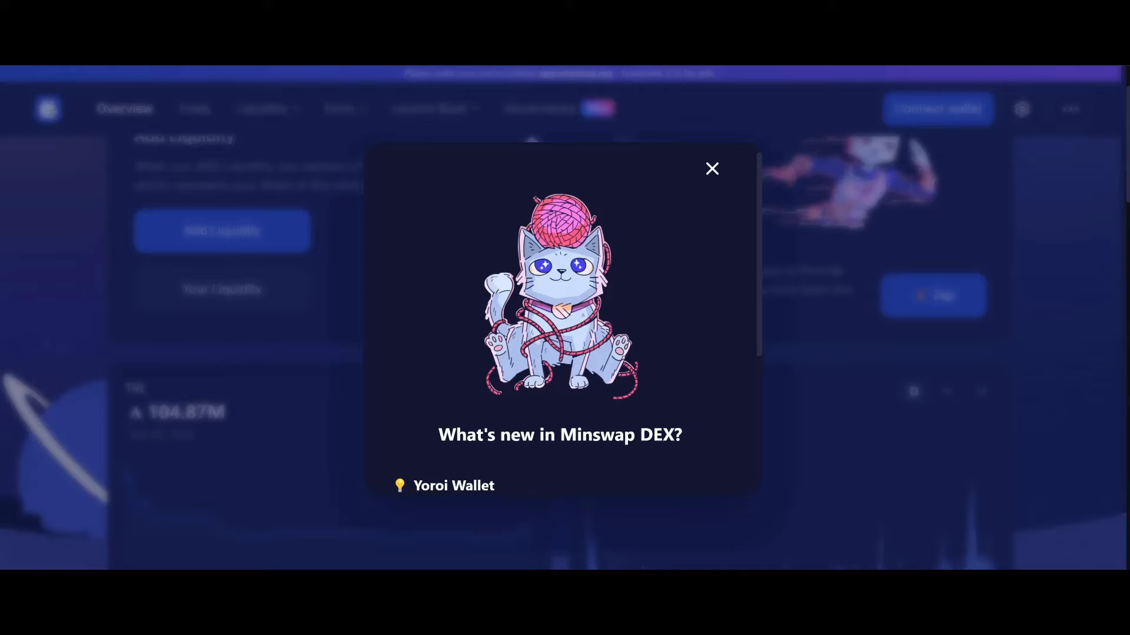
left_click(711, 169)
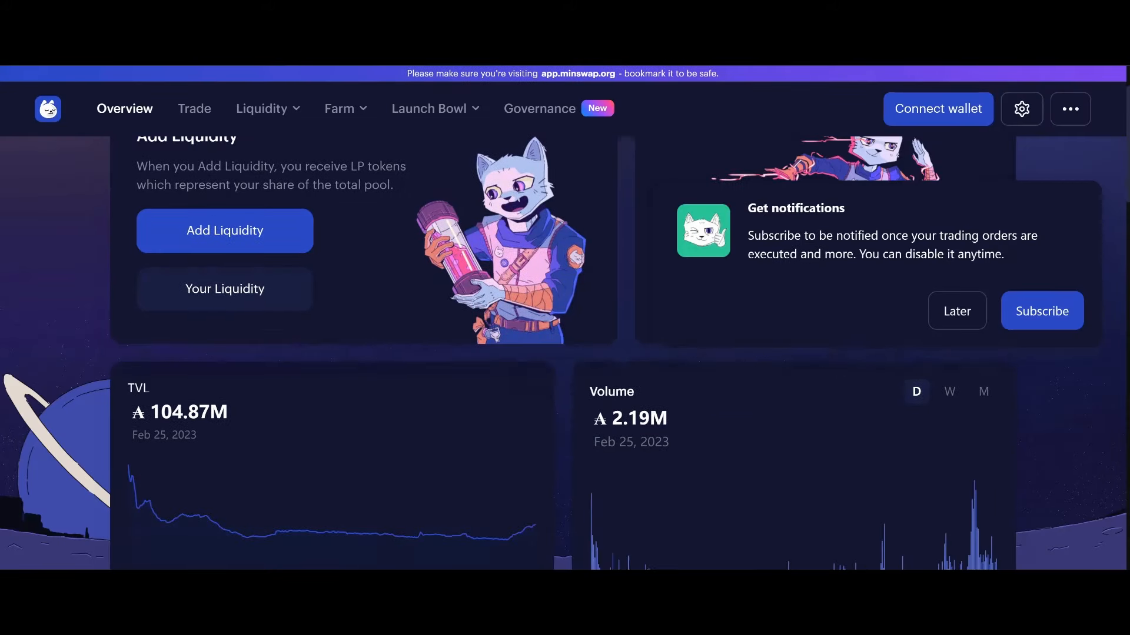
scroll("down", 3)
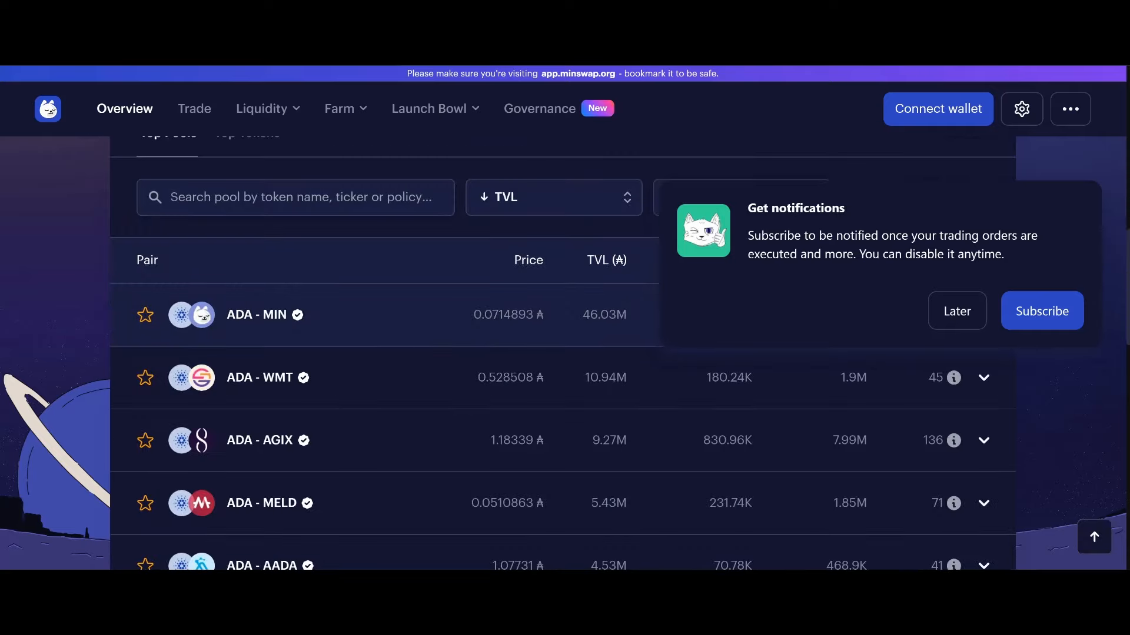
scroll("down", 3)
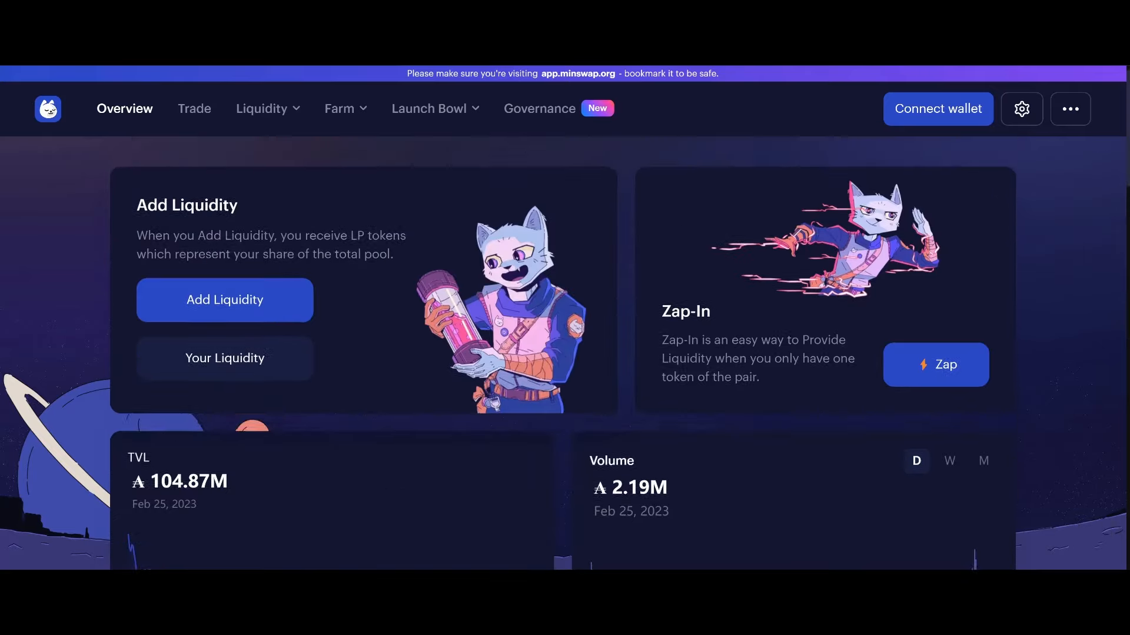
left_click(339, 108)
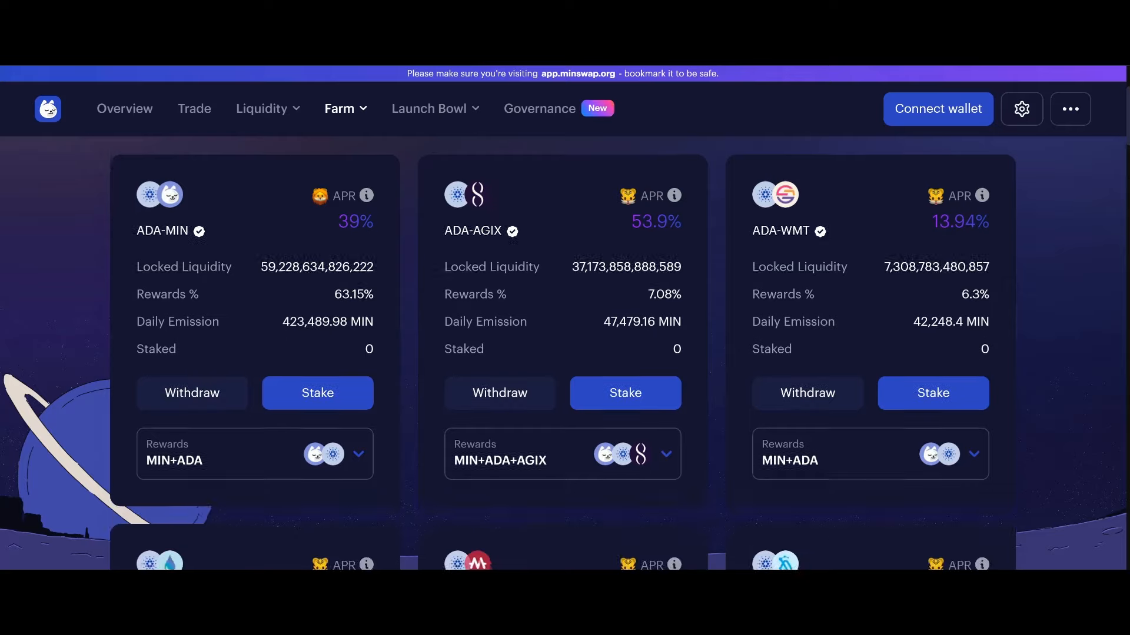
Scroll the farm APRs down to ADA-MIRA, ADA-AWOO and ADA-DISCO and highlight ADA-AWOO's 120.04% APR
scroll("down", 3)
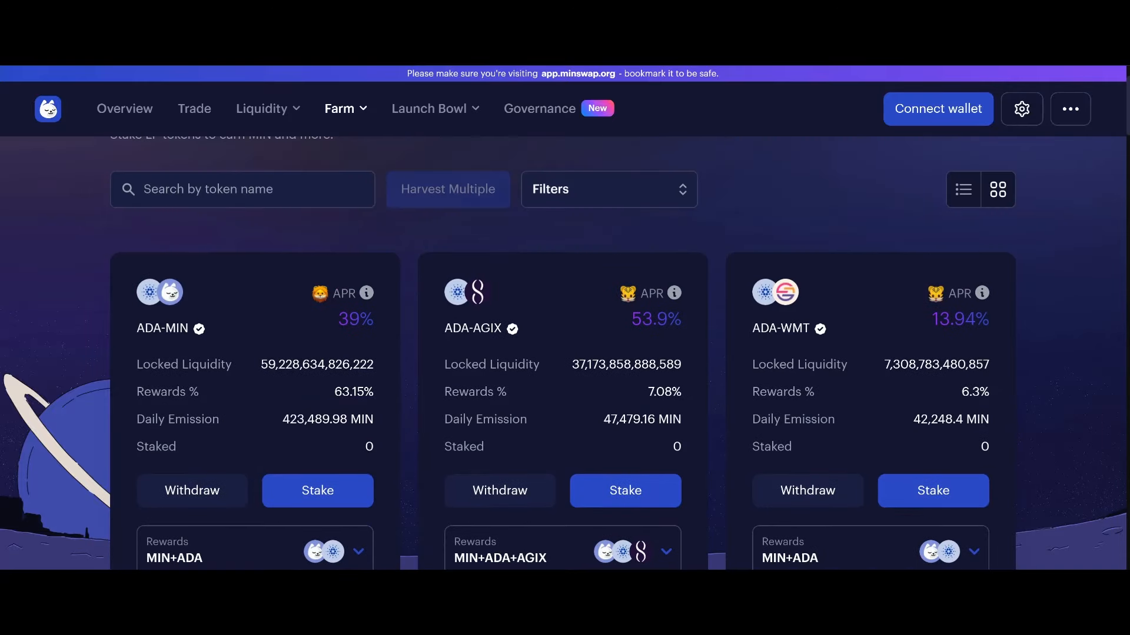
scroll("down", 3)
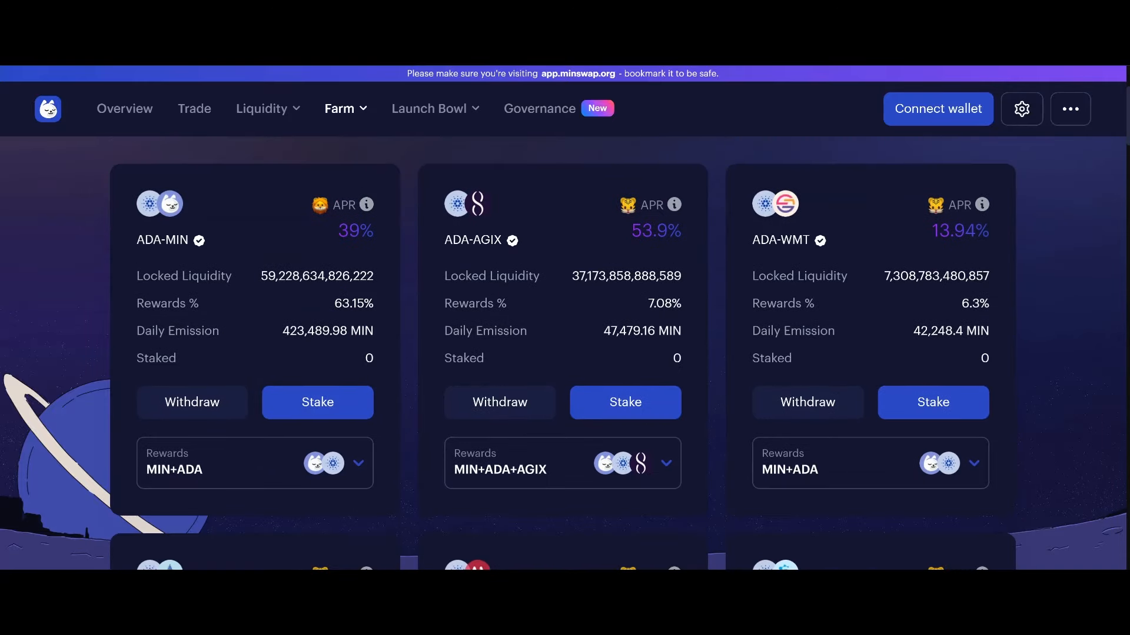
scroll("down", 3)
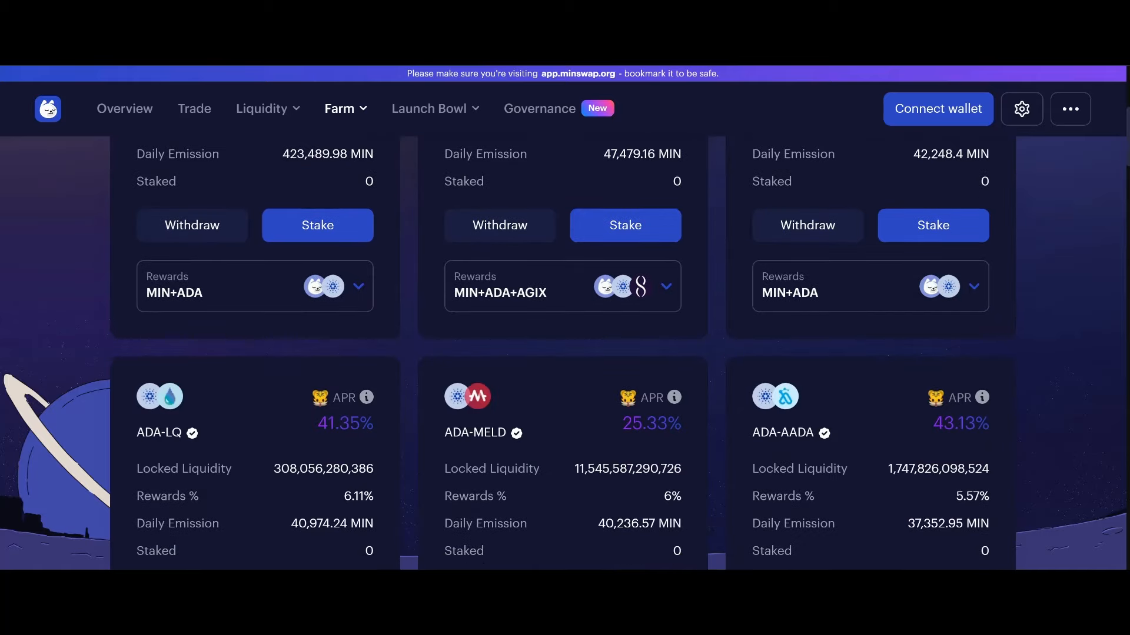
scroll("down", 3)
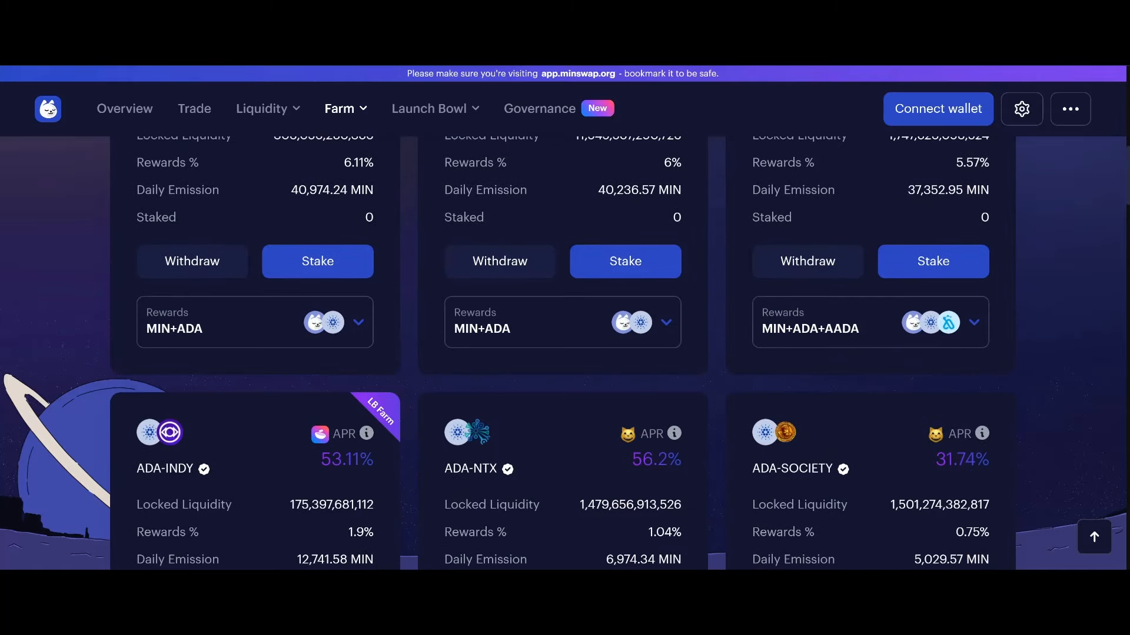
scroll("down", 3)
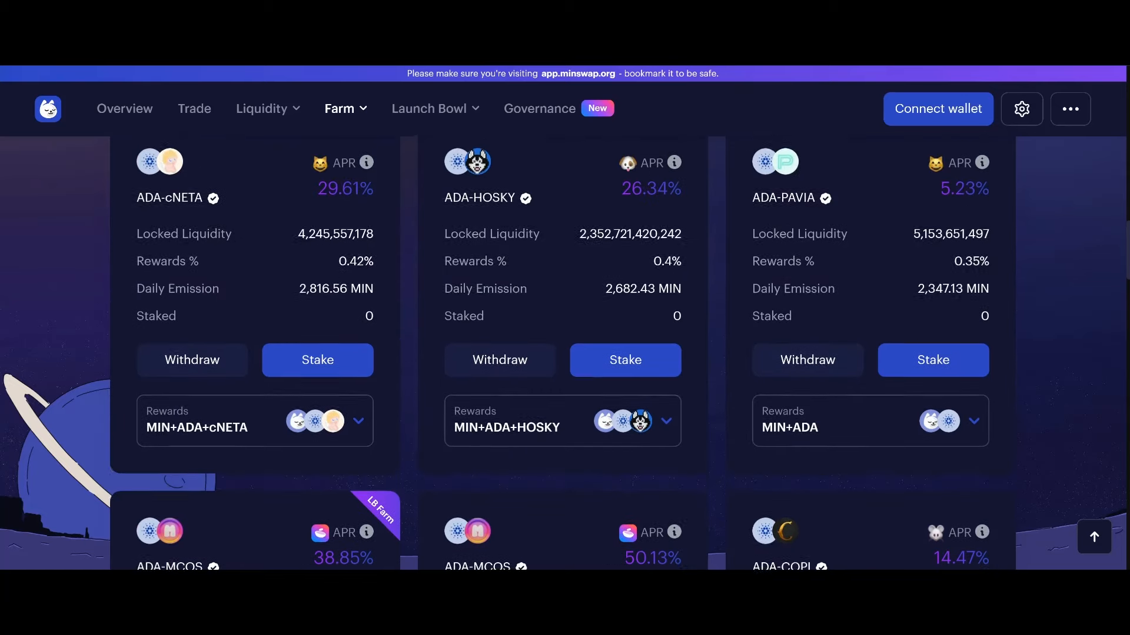
scroll("down", 3)
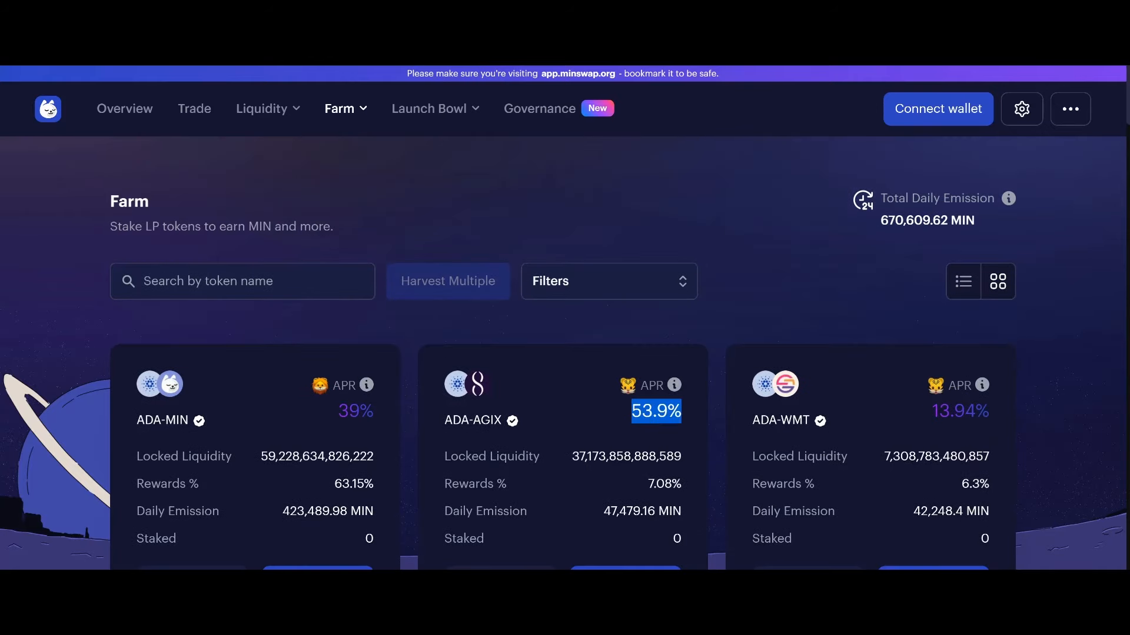
scroll("down", 3)
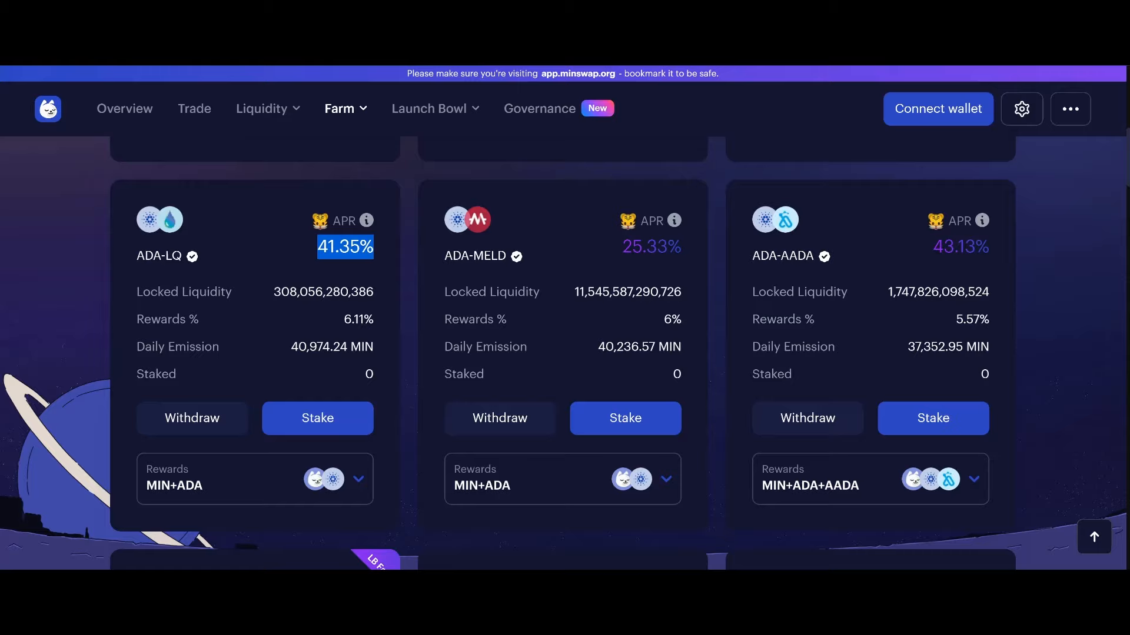
scroll("down", 3)
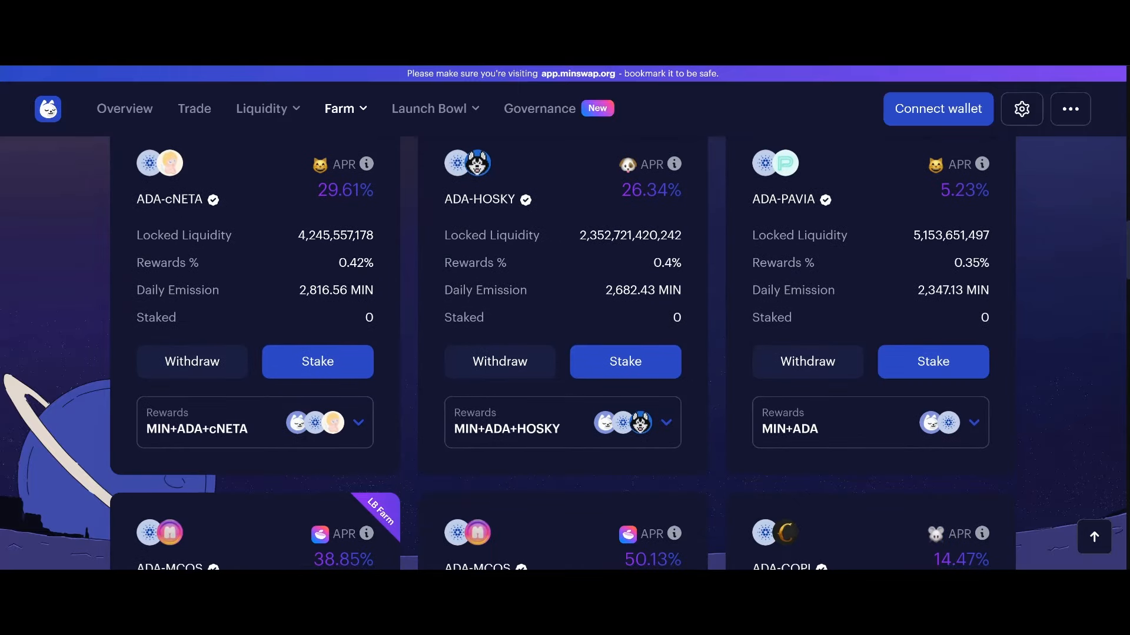
scroll("down", 3)
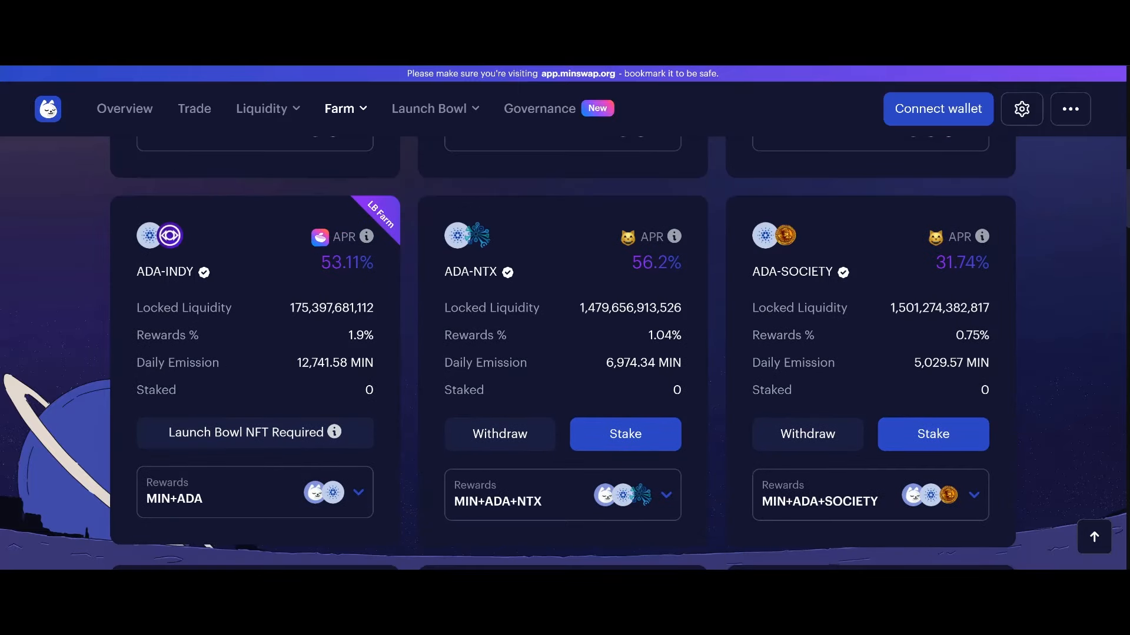
scroll("down", 3)
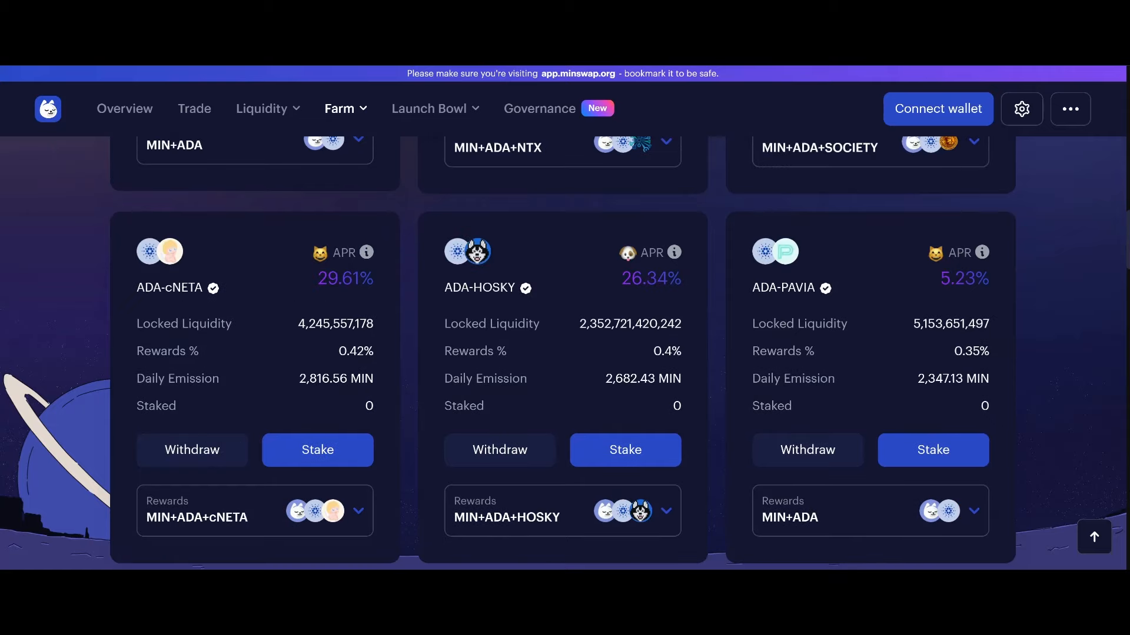
scroll("down", 3)
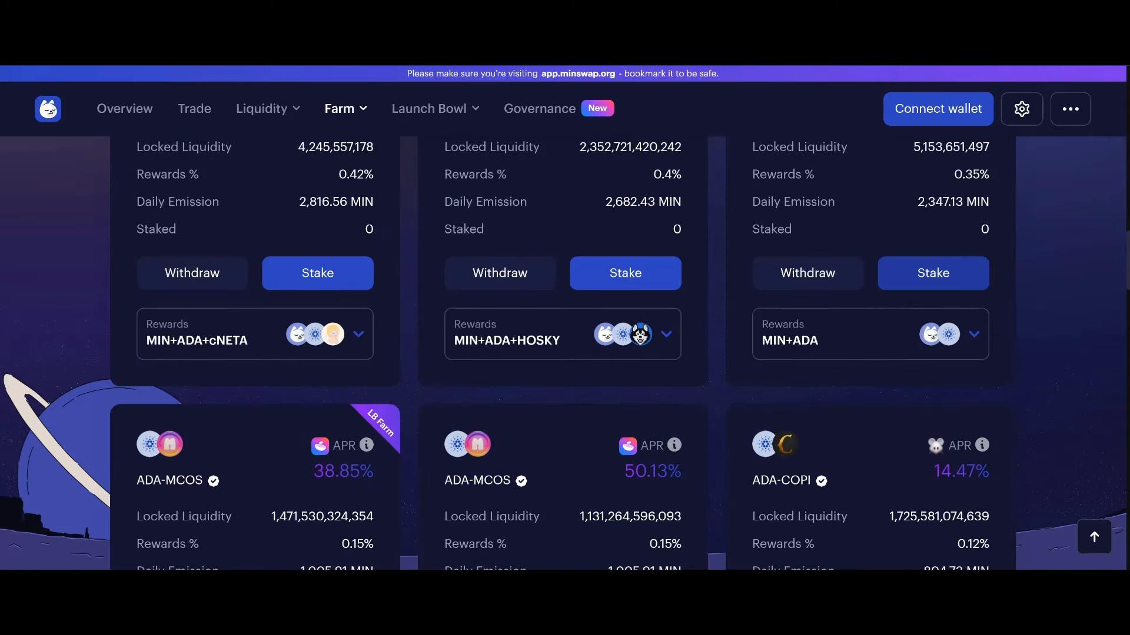
scroll("down", 3)
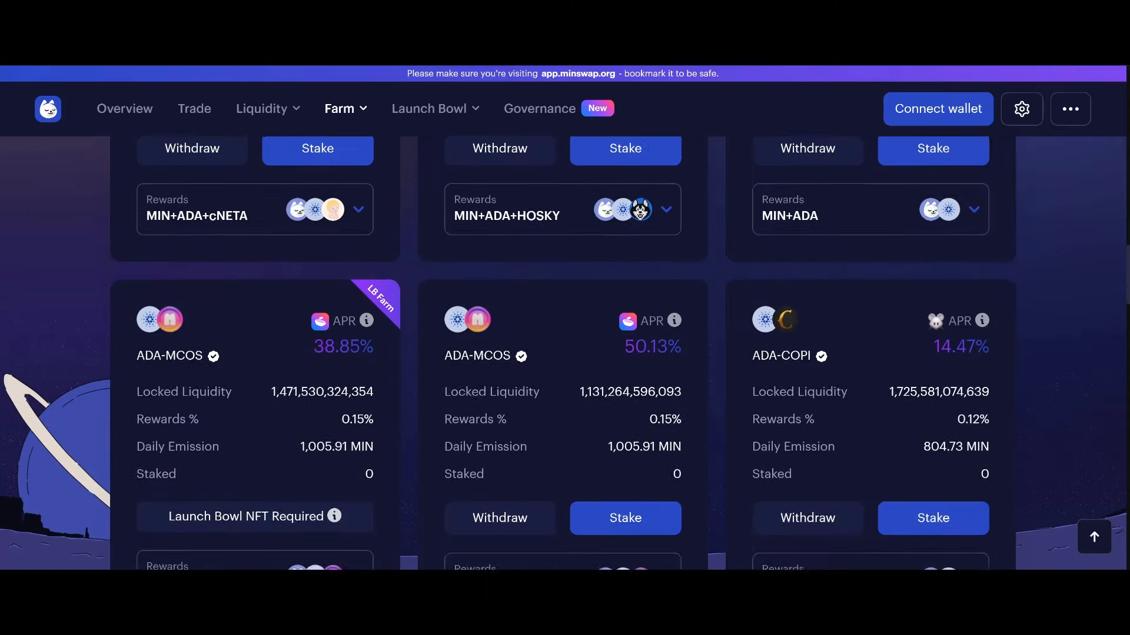
scroll("down", 3)
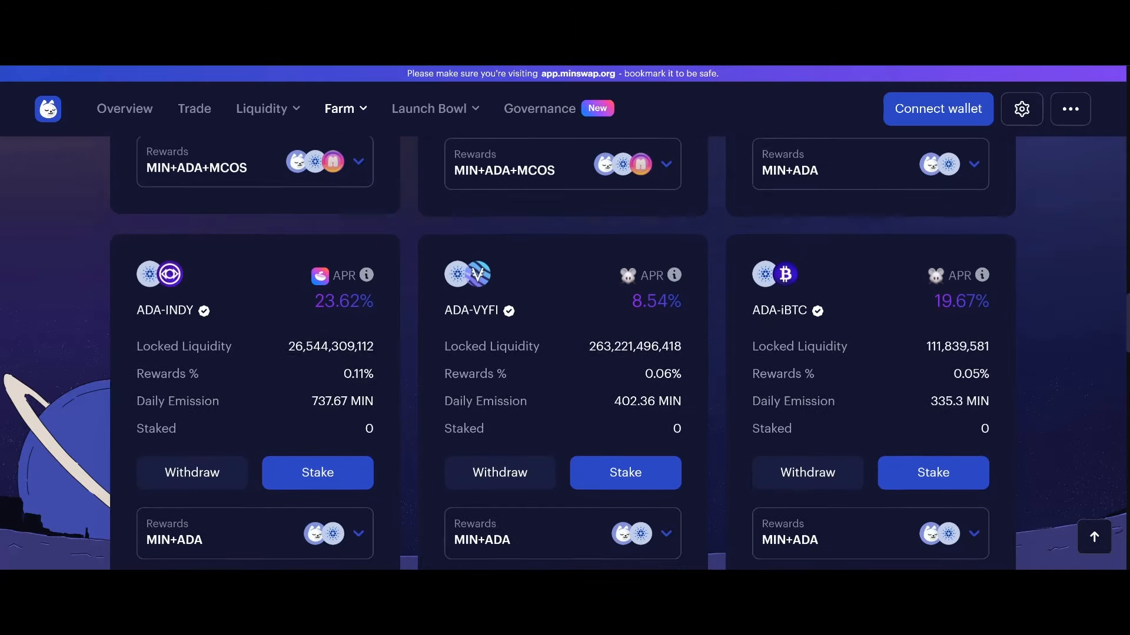
scroll("down", 3)
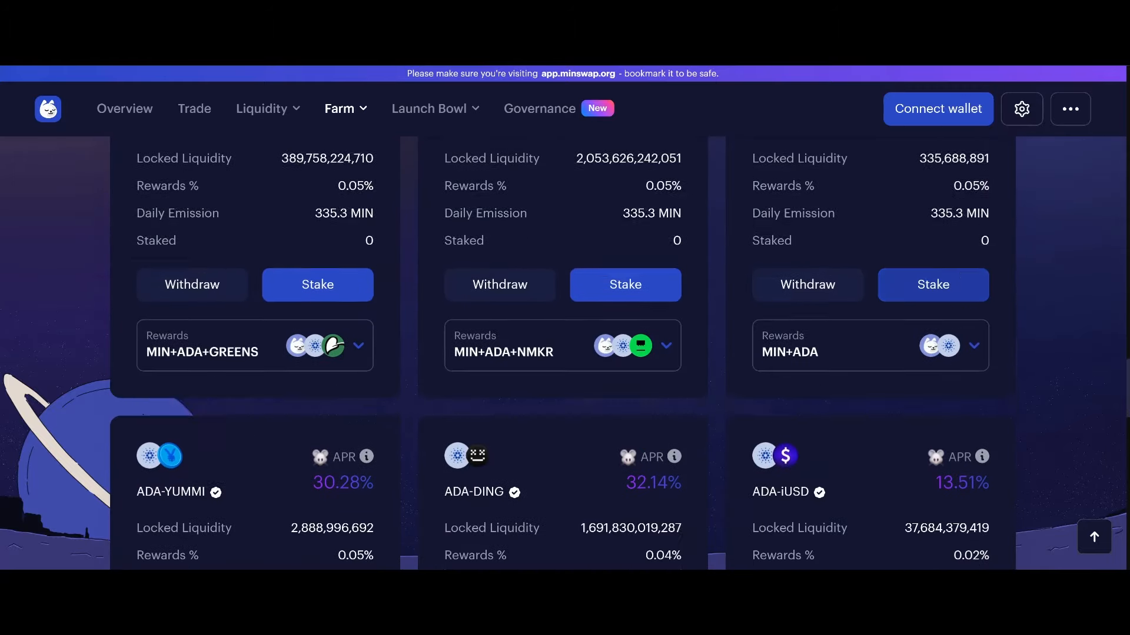
scroll("down", 3)
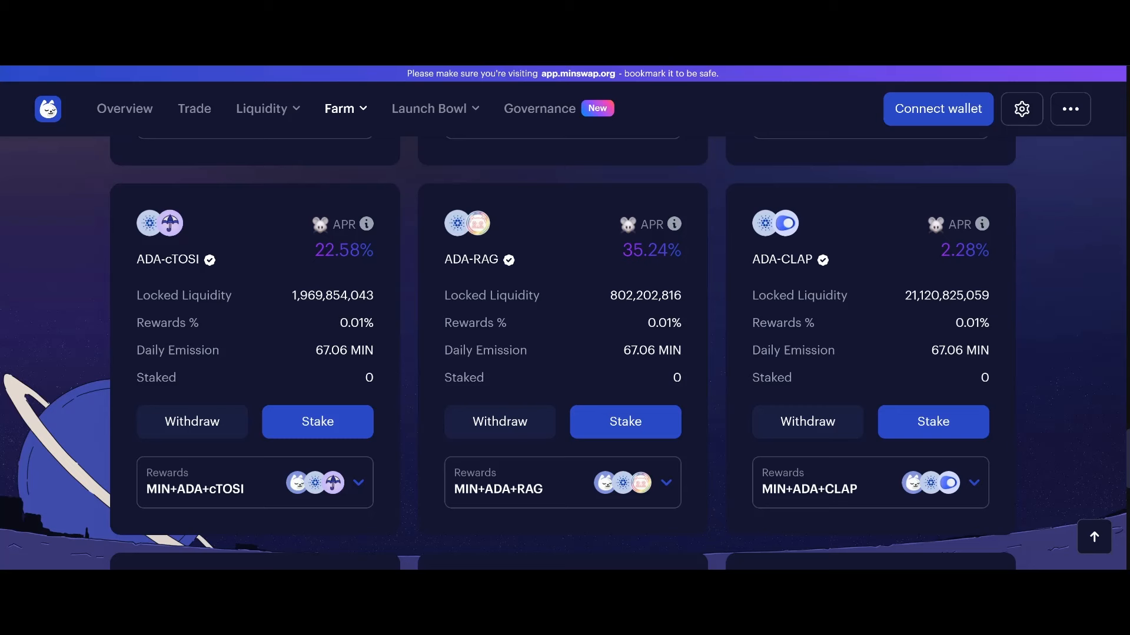
scroll("down", 3)
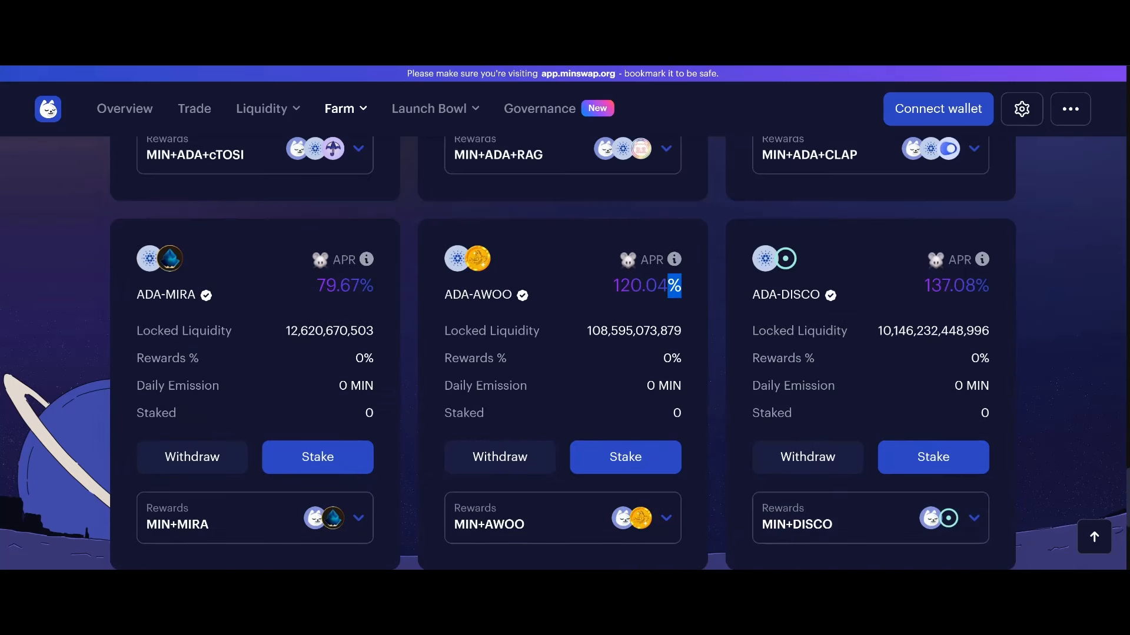
double_click(646, 286)
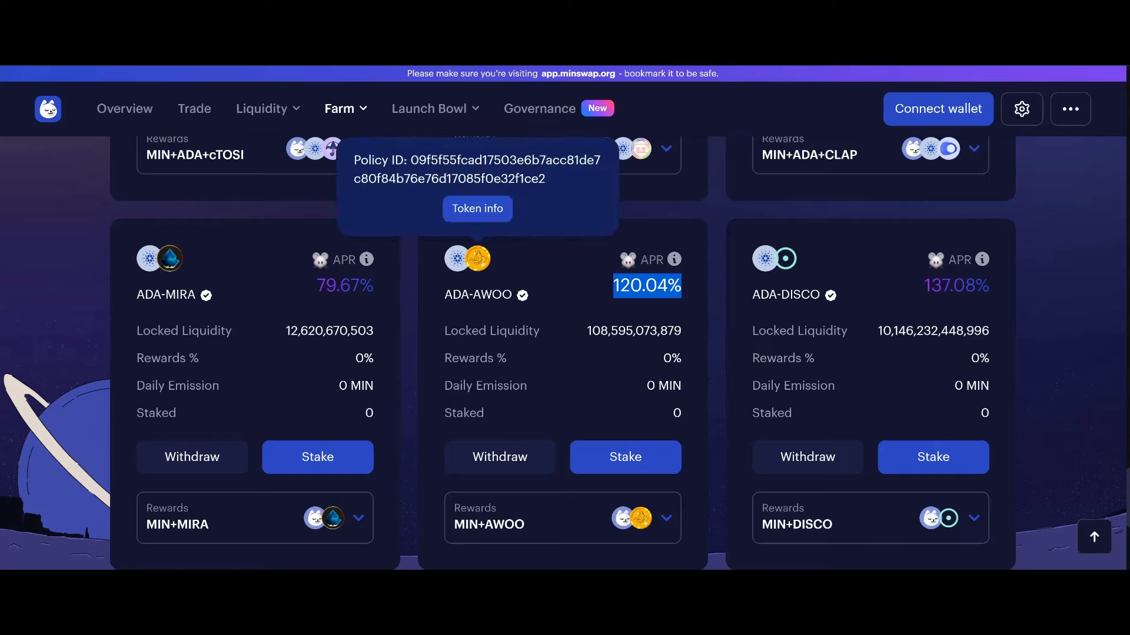
scroll("down", 3)
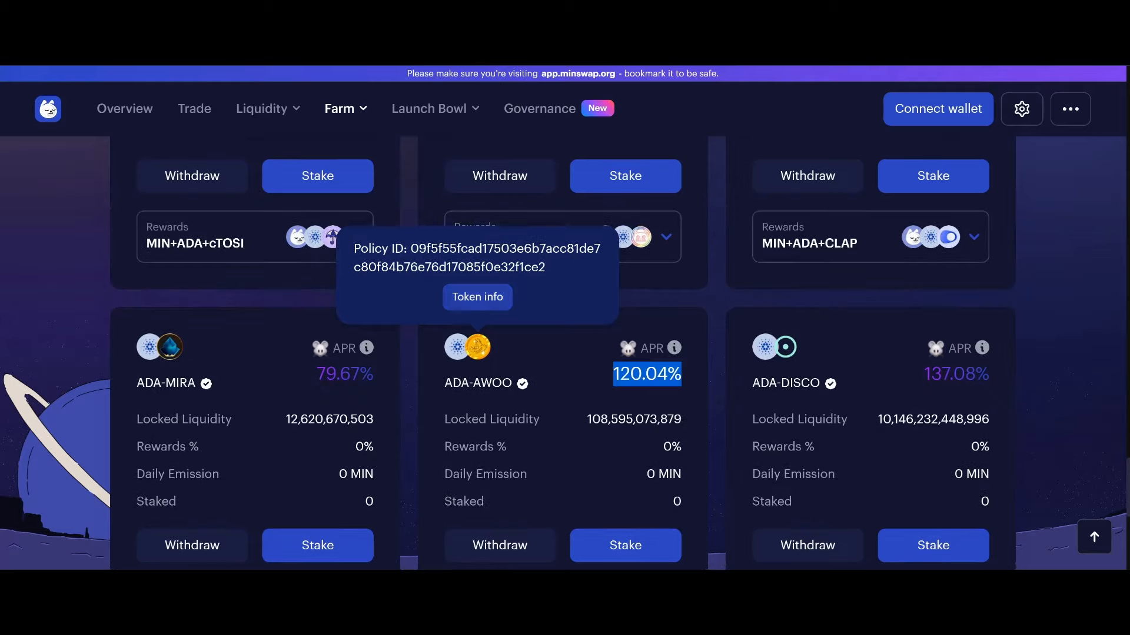
View the AWOO token's information with its Policy ID, then close it
left_click(477, 296)
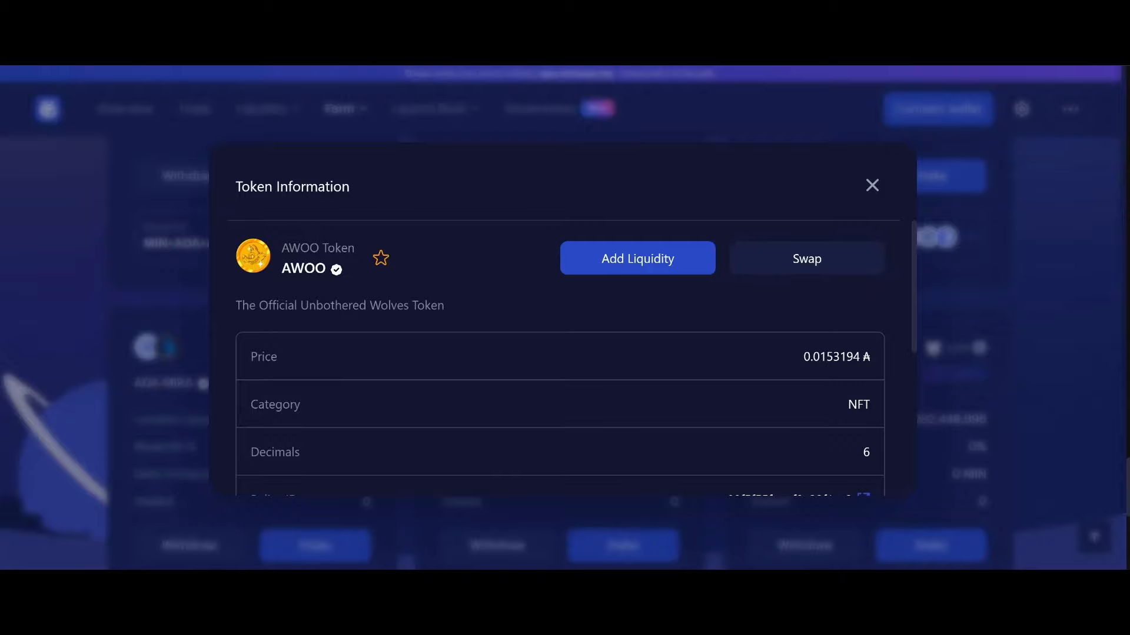
scroll("down", 3)
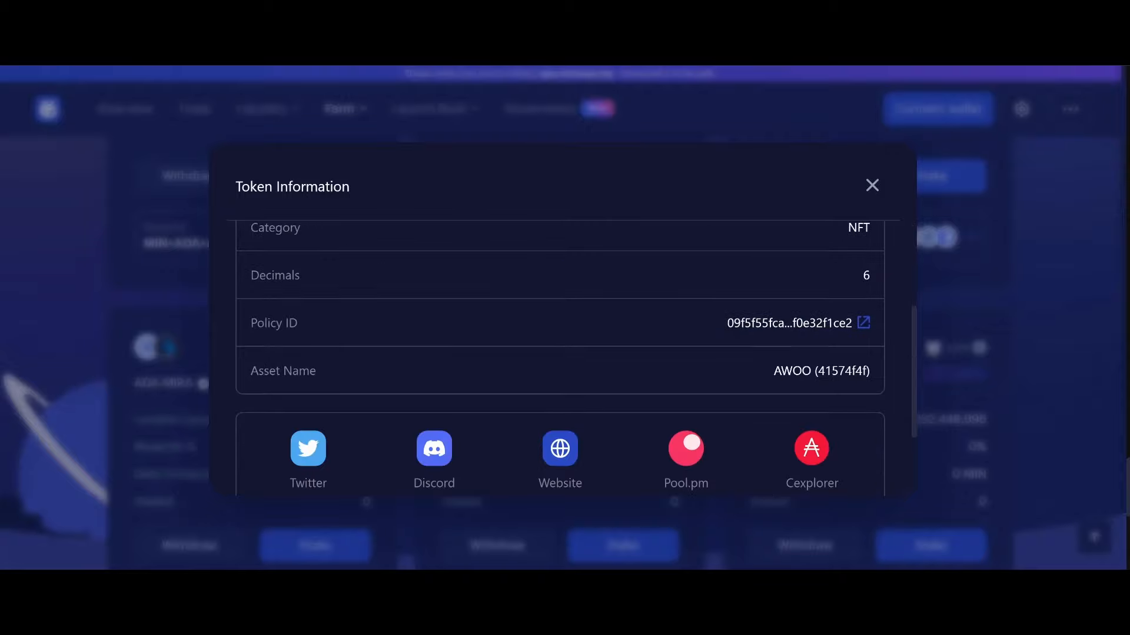
left_click(872, 186)
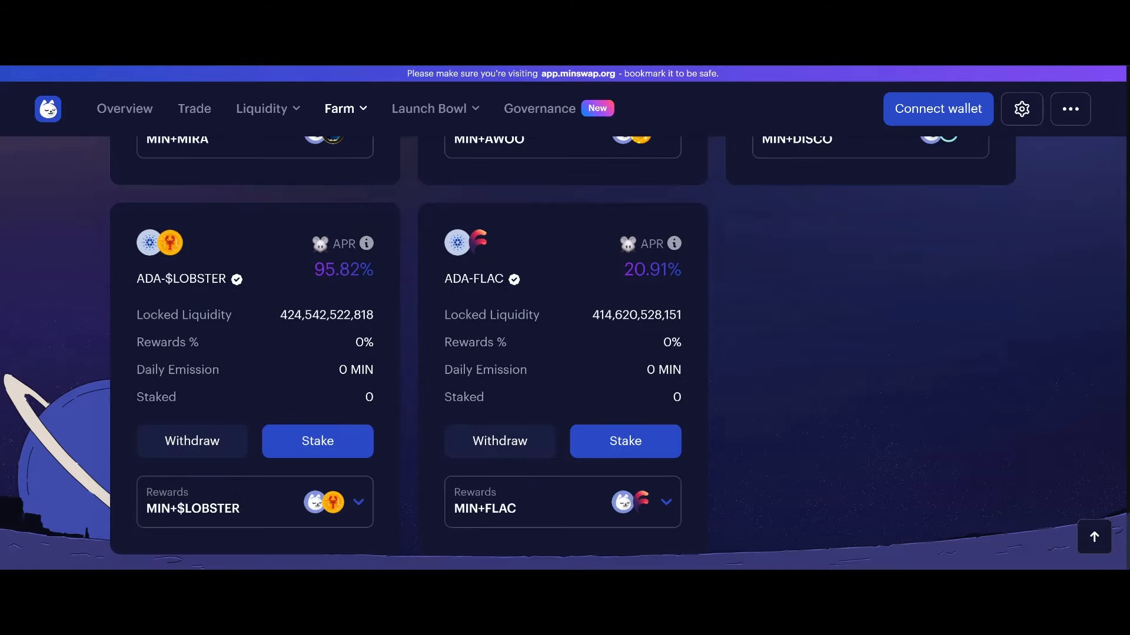
Scroll to the last pools ADA-$LOBSTER (95.82% APR) and ADA-FLAC, then back up the list
scroll("down", 3)
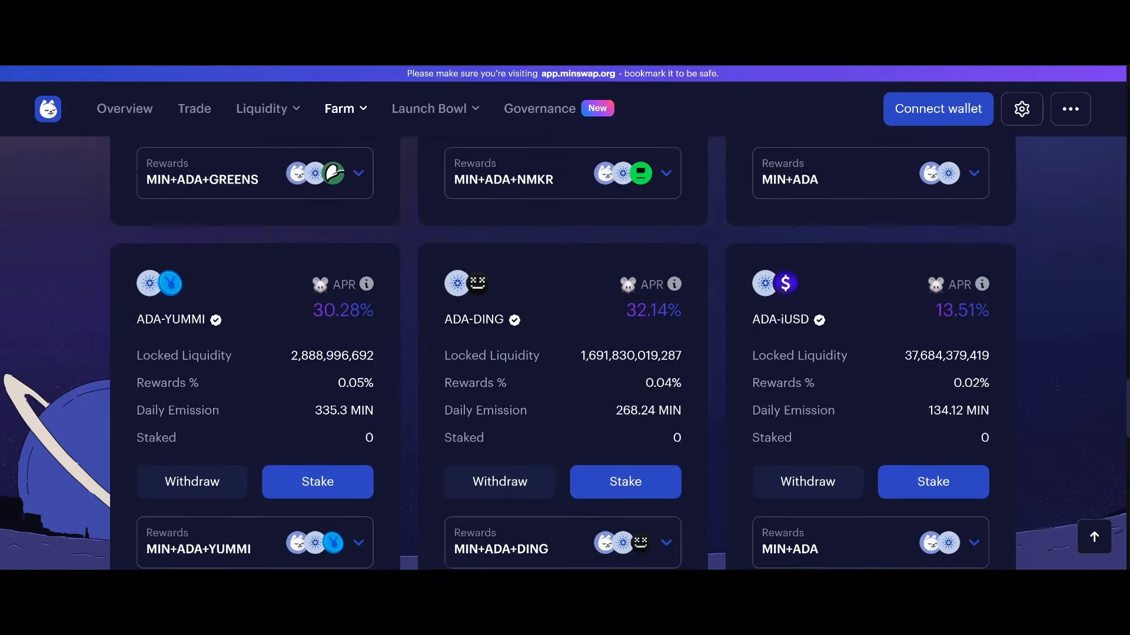
scroll("down", 3)
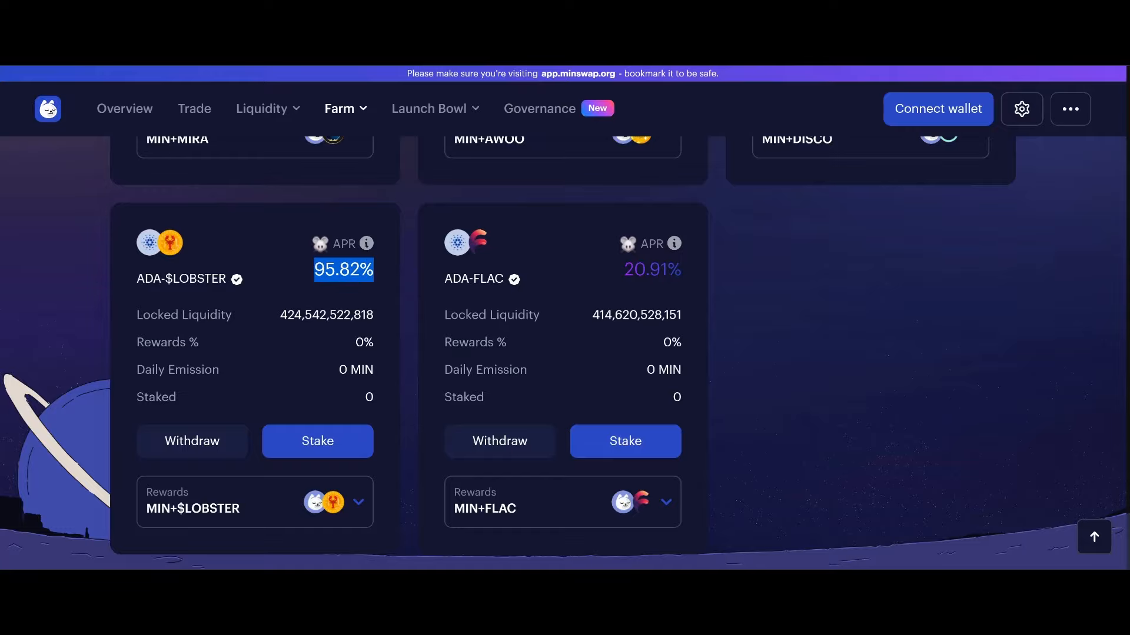
scroll("down", 3)
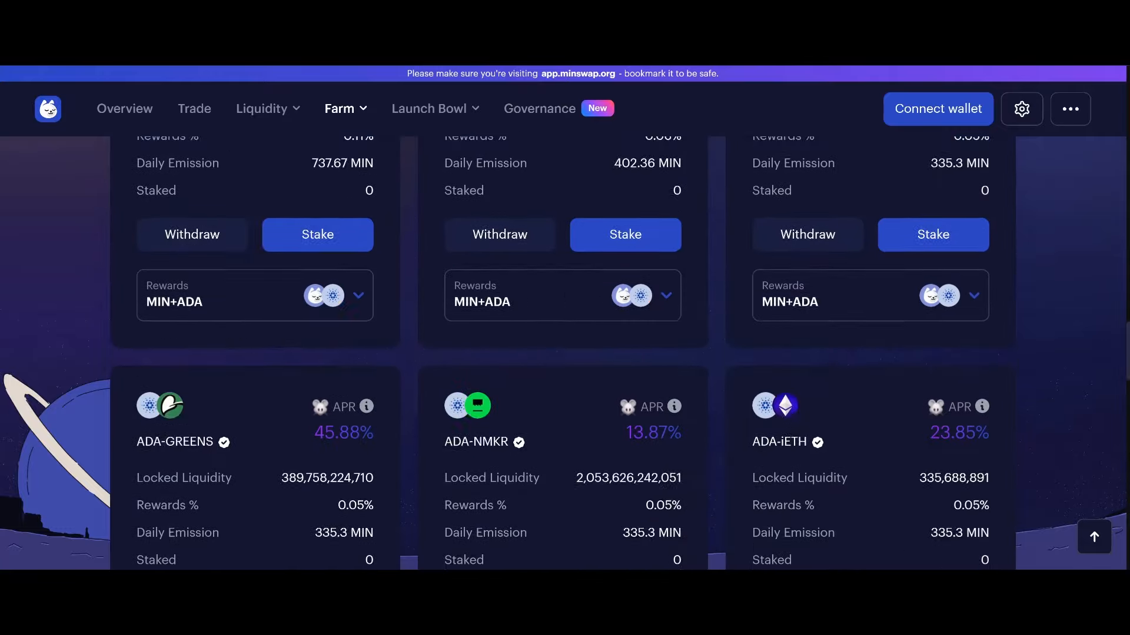
scroll("up", 3)
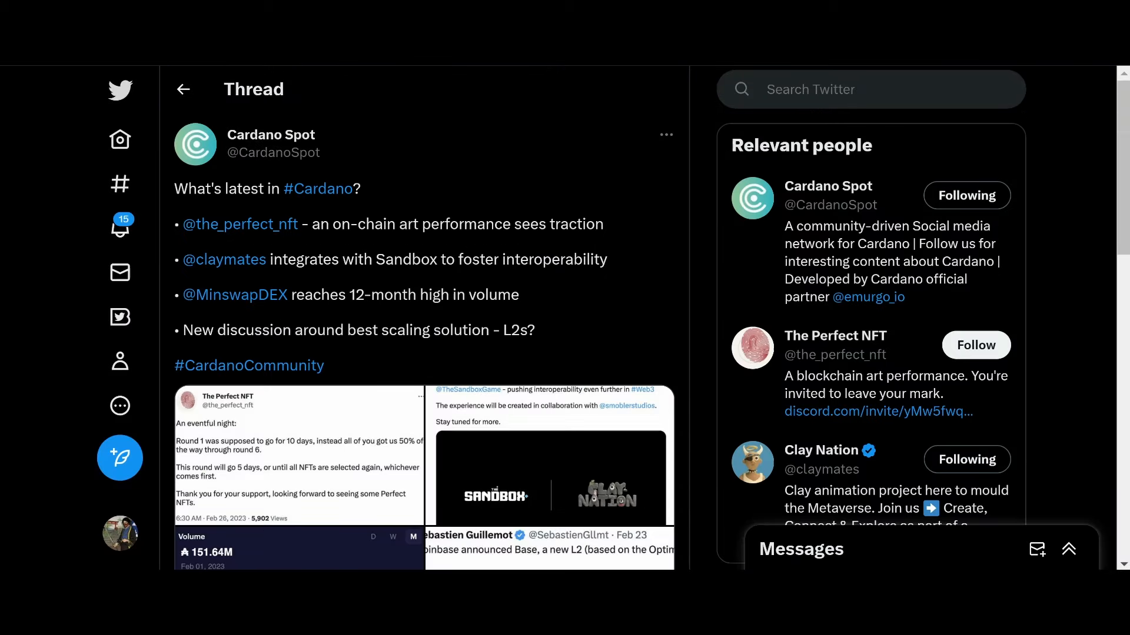
Scroll the Cardano Spot thread to reach Sebastien Guillemot's tweet on Coinbase's Base L2
scroll("down", 3)
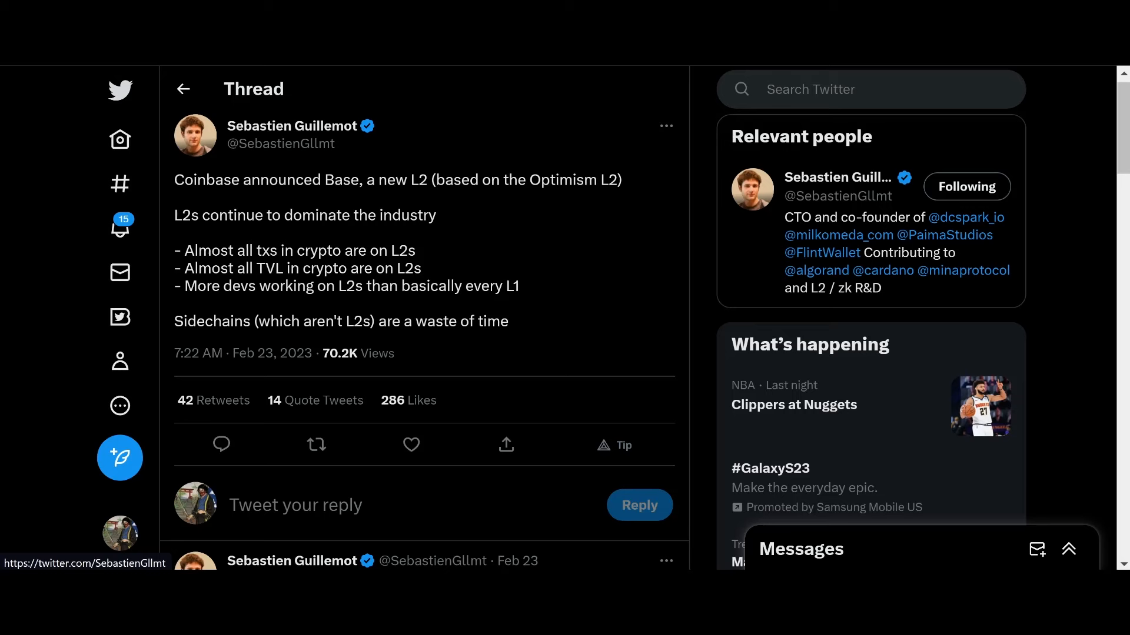
Move on to the U.Today article on the Cardano founder's Coindesk acquisition talks
scroll("down", 3)
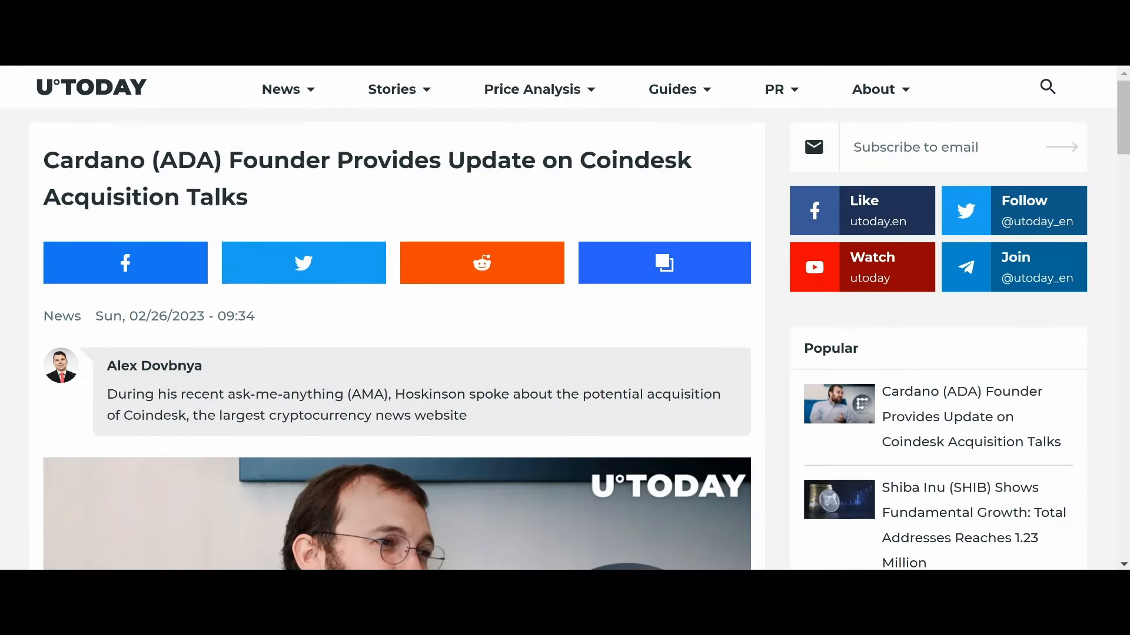
Scroll the Coindesk article past its cover image to Hoskinson's NDA and unlikely-deal remarks
scroll("down", 3)
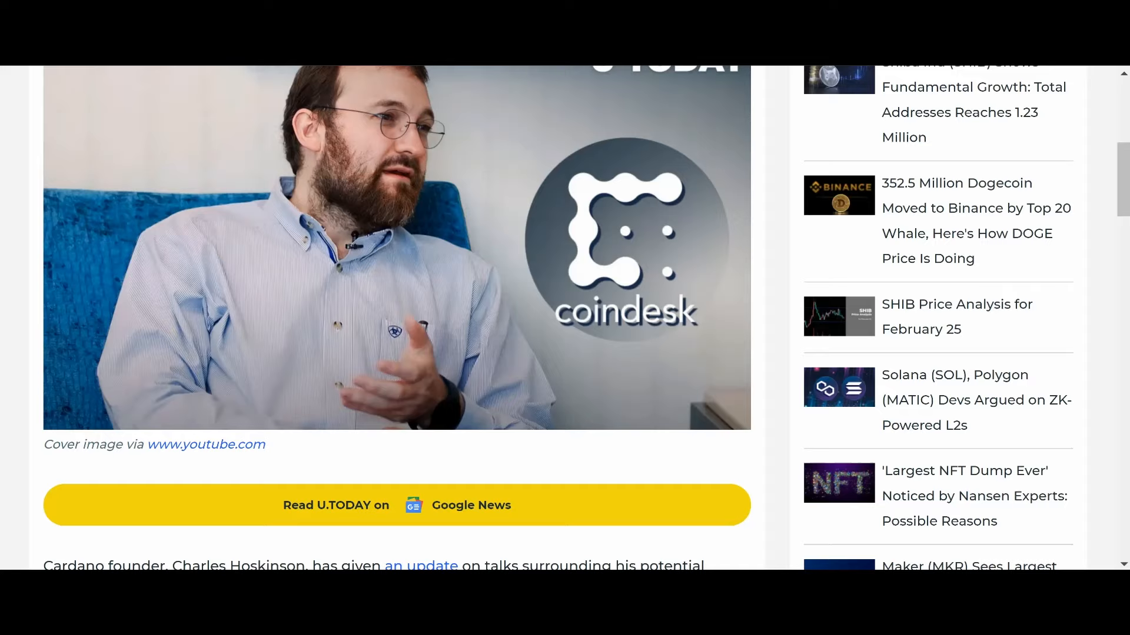
scroll("down", 3)
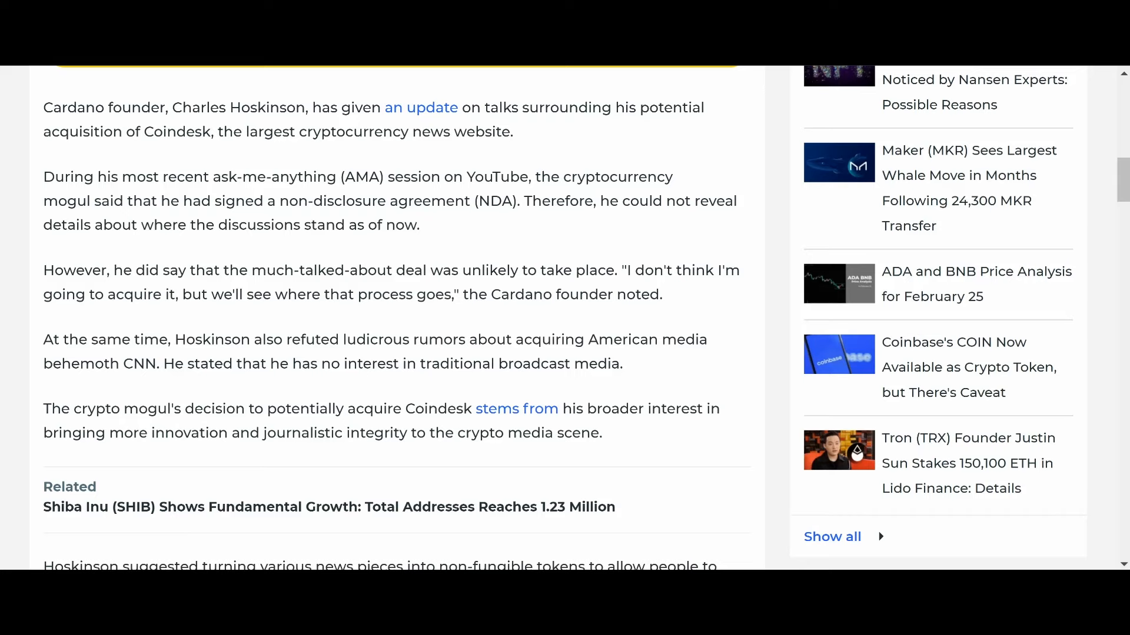
Scroll through the U.Today paragraphs on news pieces as NFTs and Digital Currency Group's troubles
scroll("down", 3)
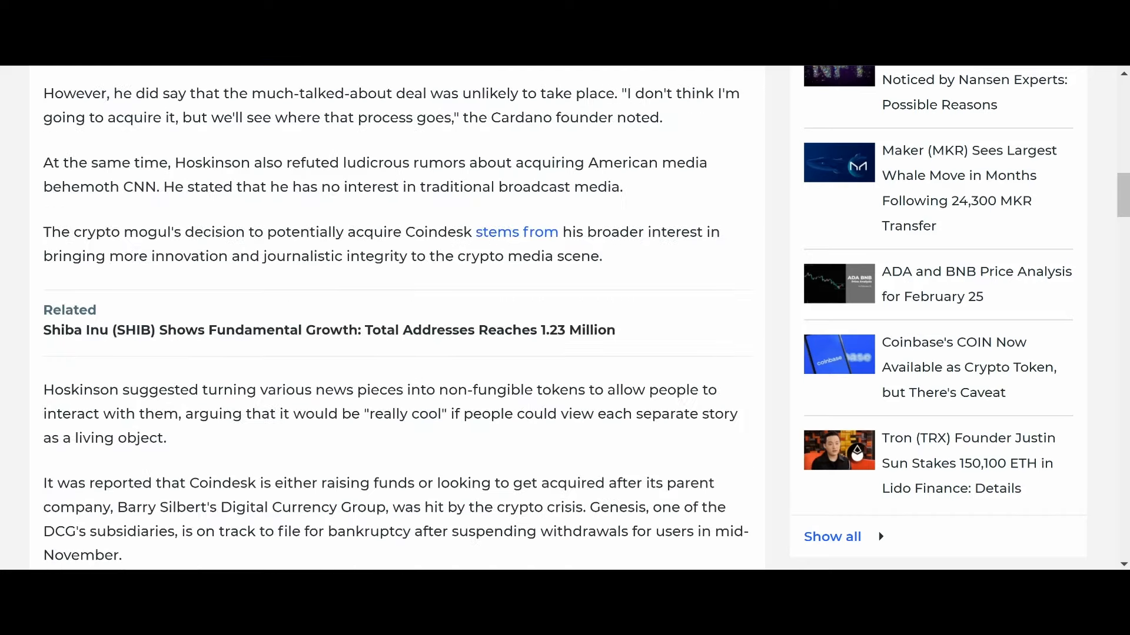
scroll("up", 3)
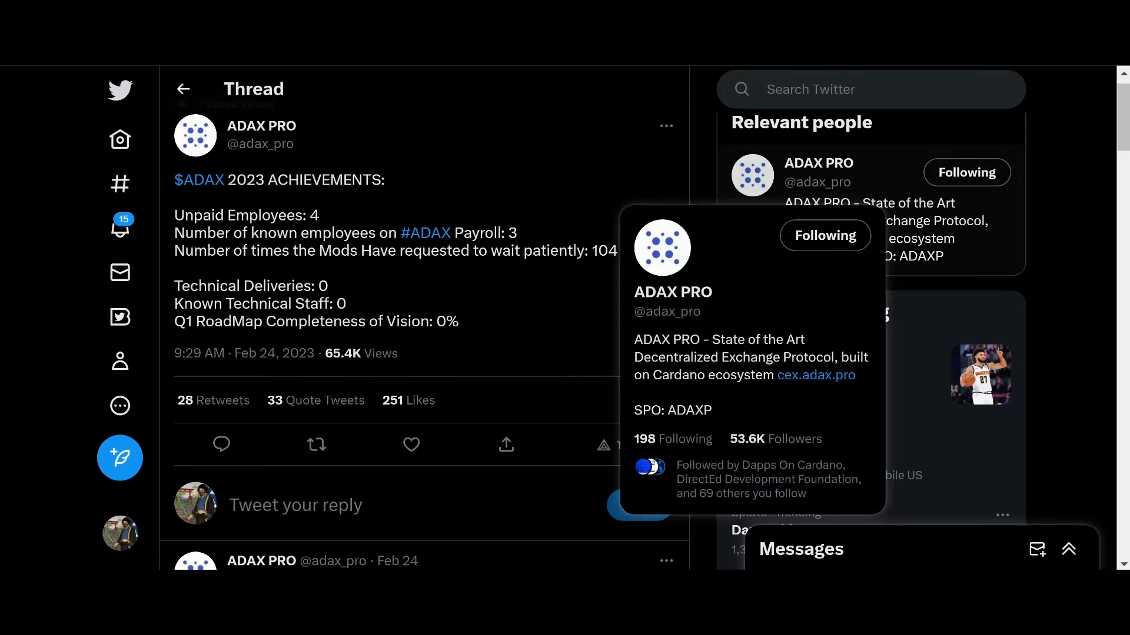
mouse_move(120, 533)
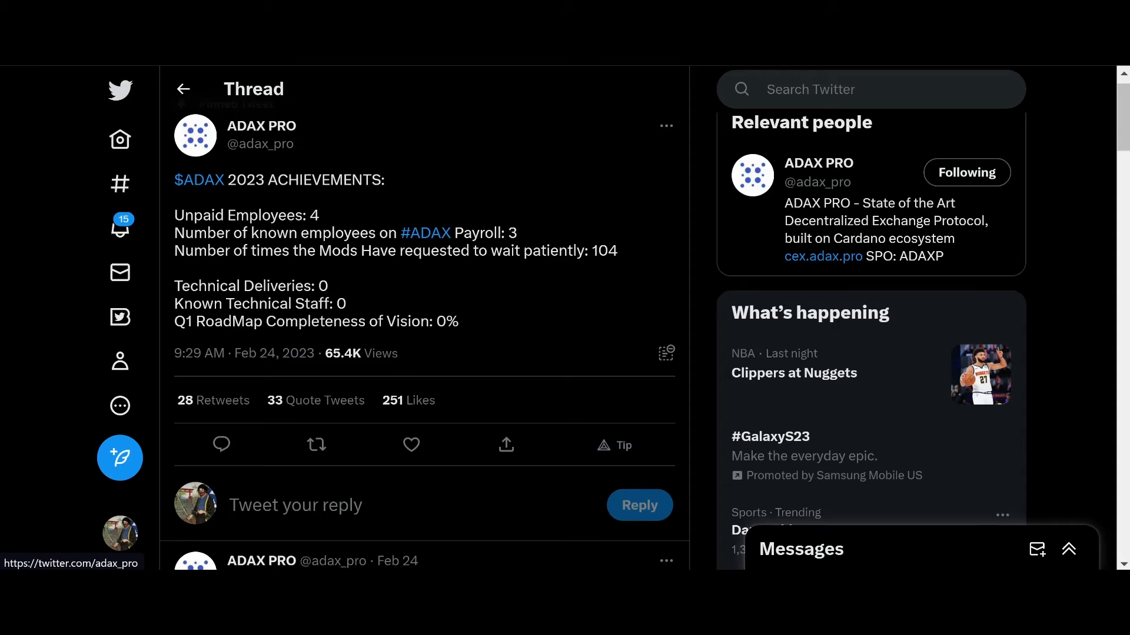
Scroll to ADAX PRO's follow-up reply listing zero controlled accounts, reorganisations and feedbacks
scroll("down", 3)
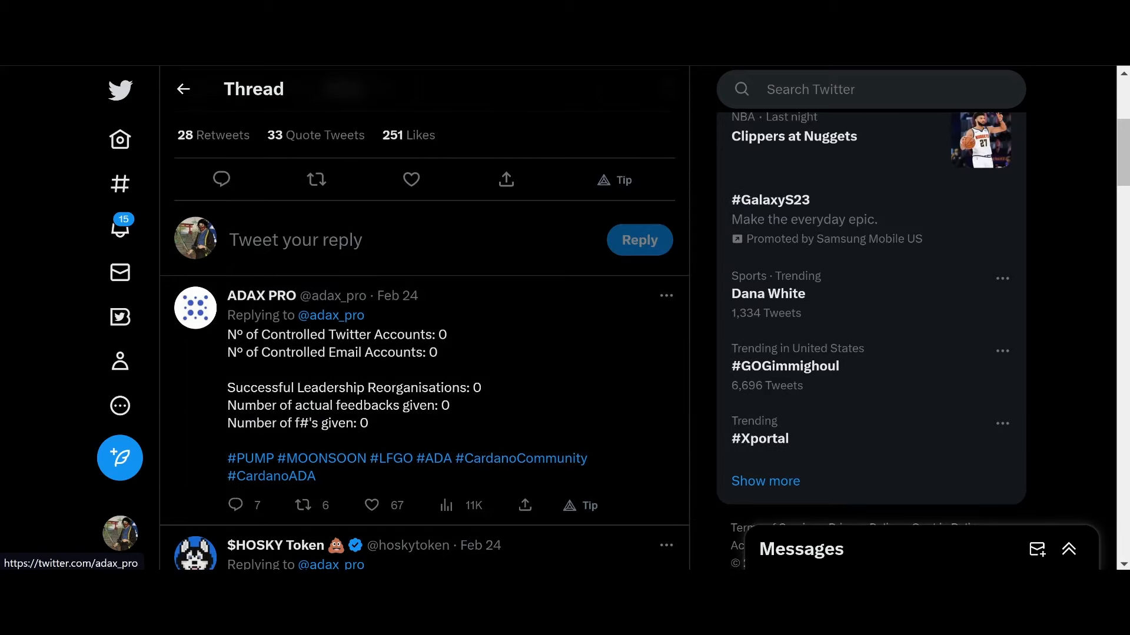
Scroll through the replies from $HOSKY Token, Subcritical, Crypto Cat and BlockJock mocking ADAX PRO
scroll("down", 3)
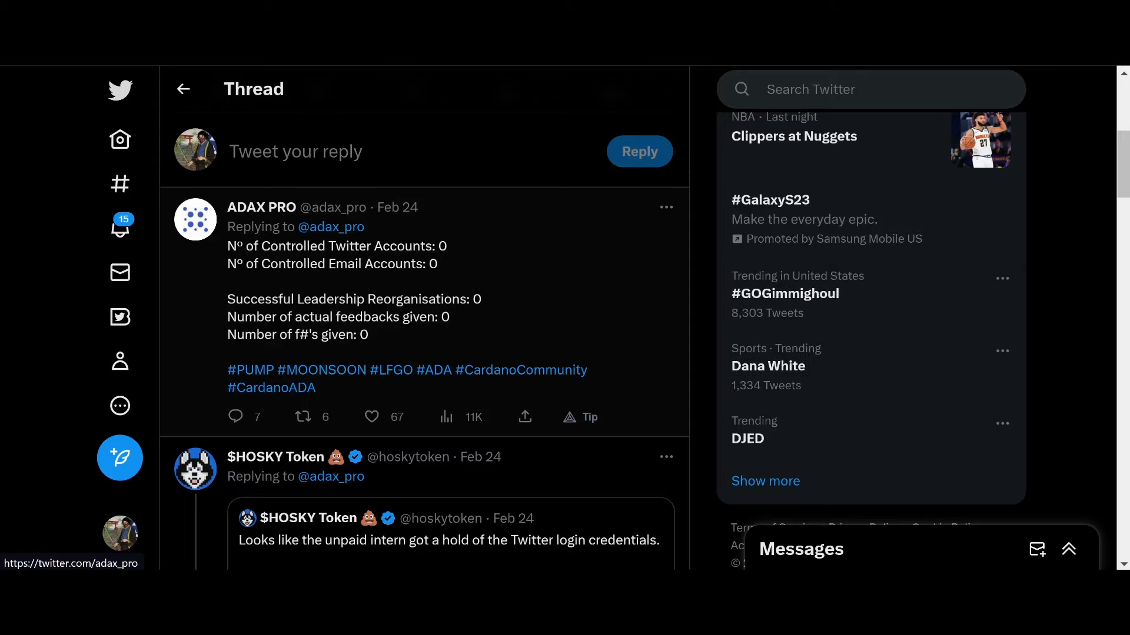
scroll("down", 3)
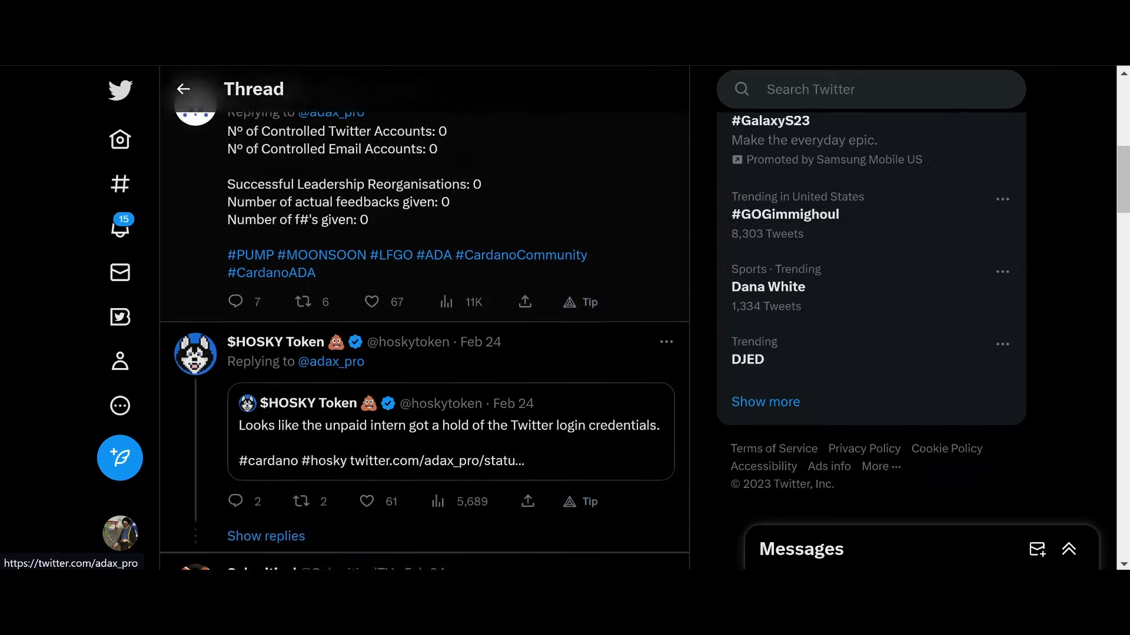
scroll("down", 3)
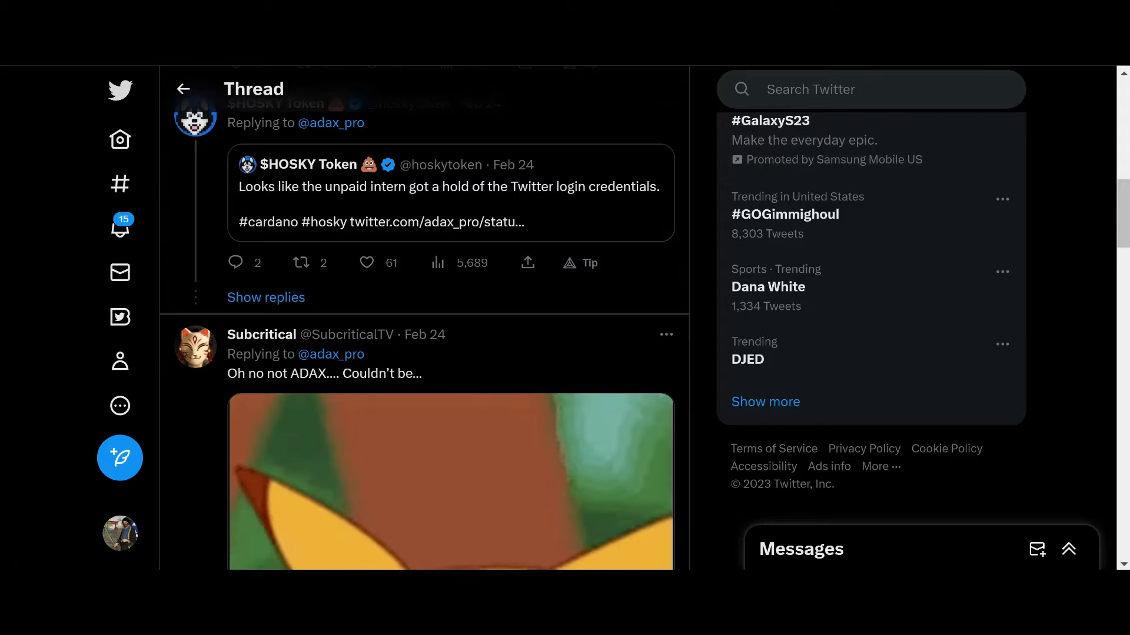
scroll("down", 3)
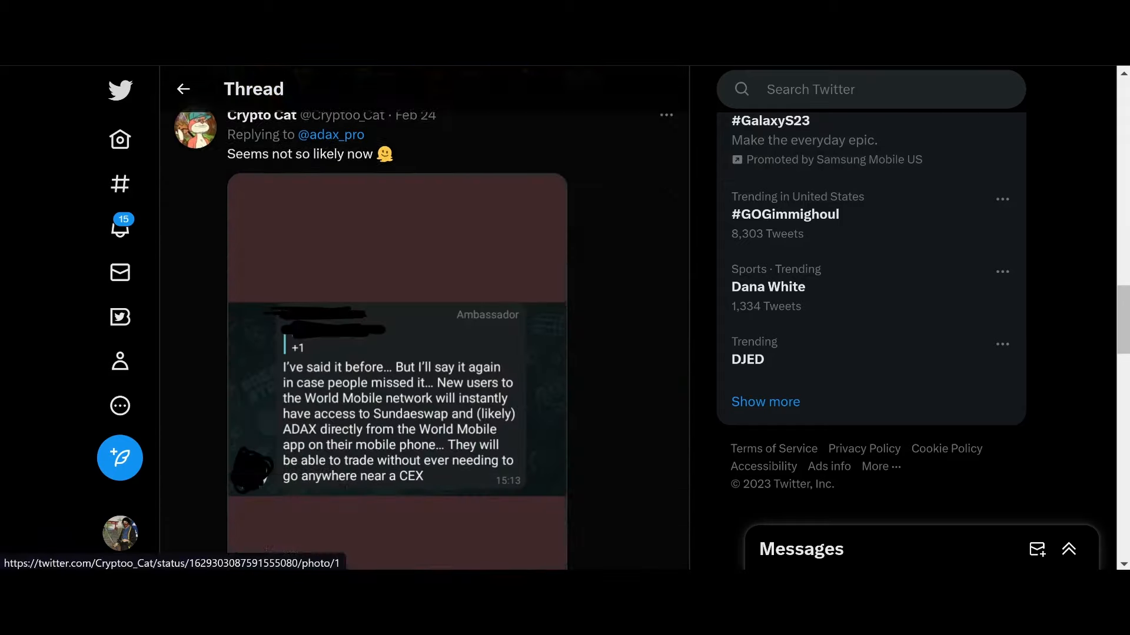
scroll("down", 3)
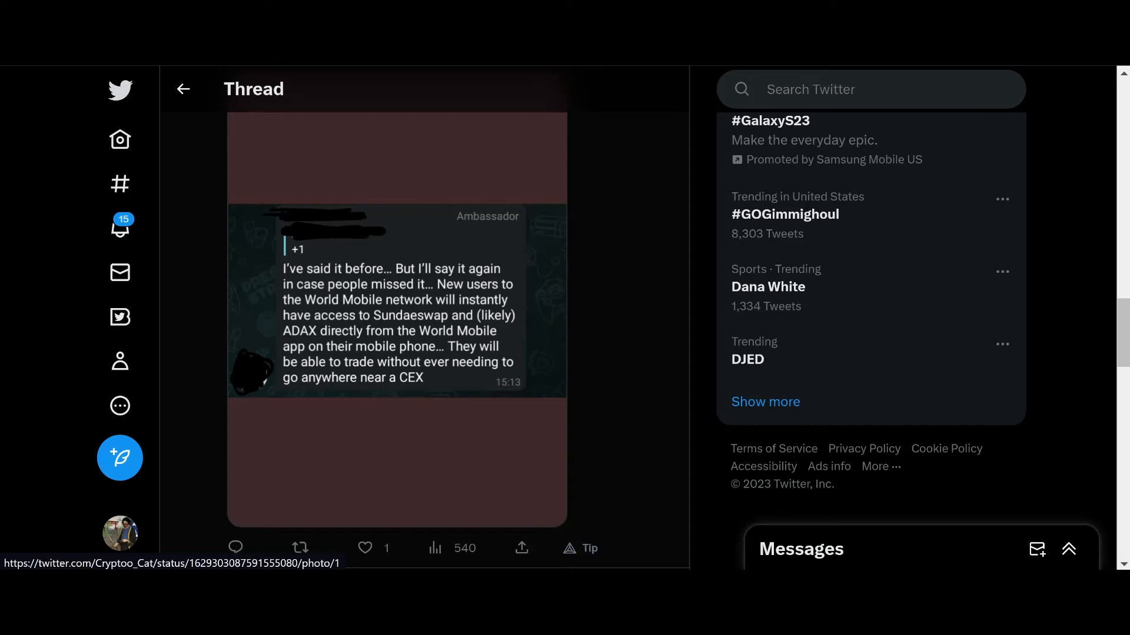
scroll("down", 3)
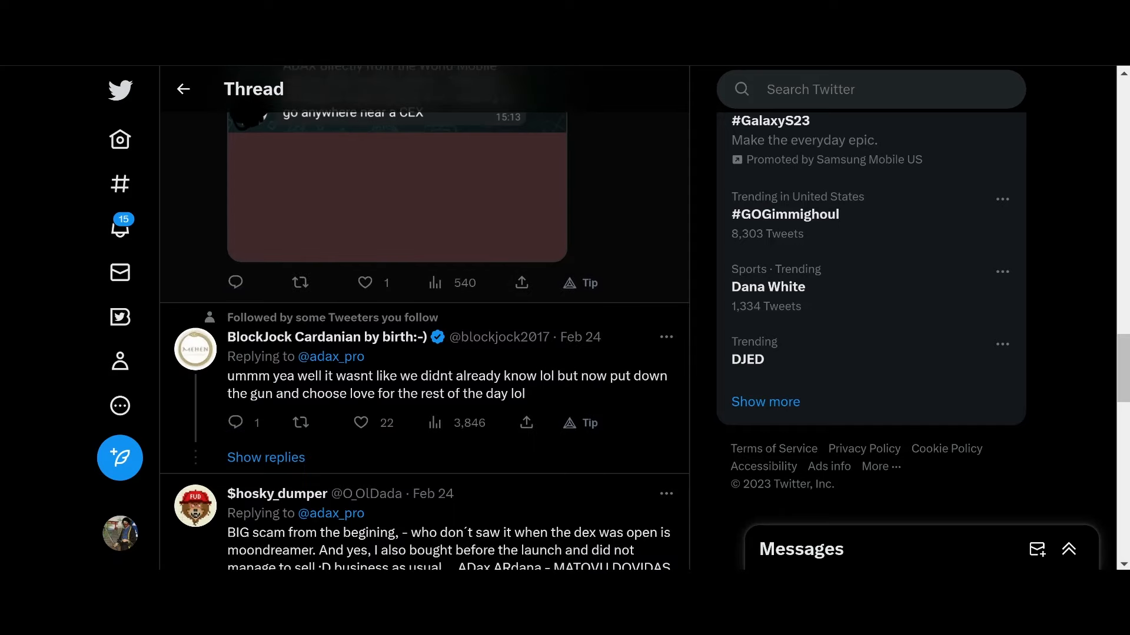